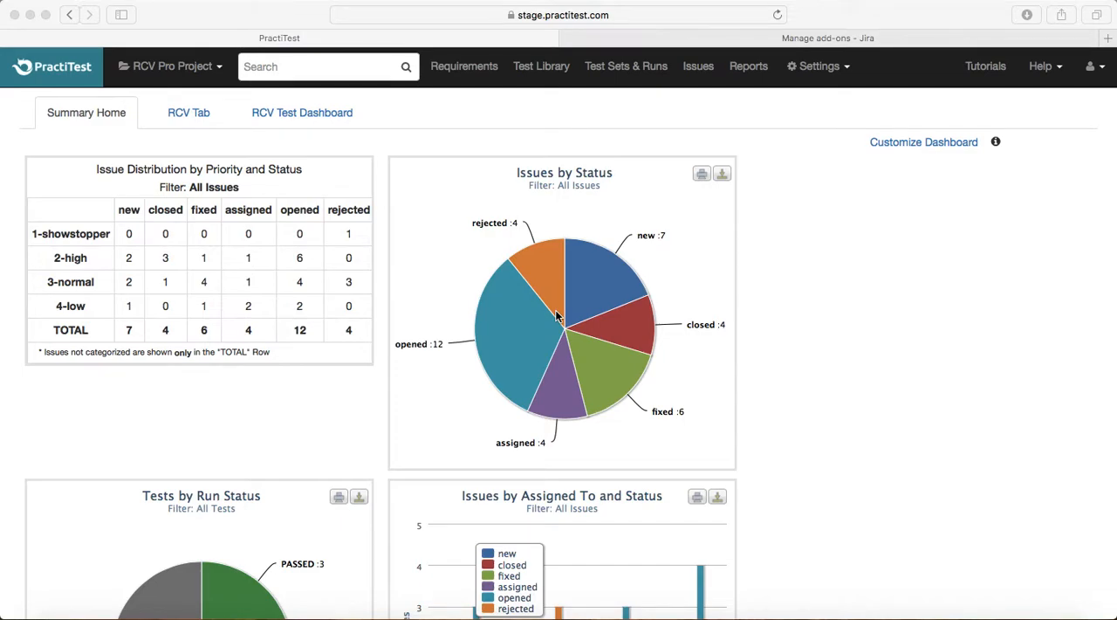
mouse_move(813, 79)
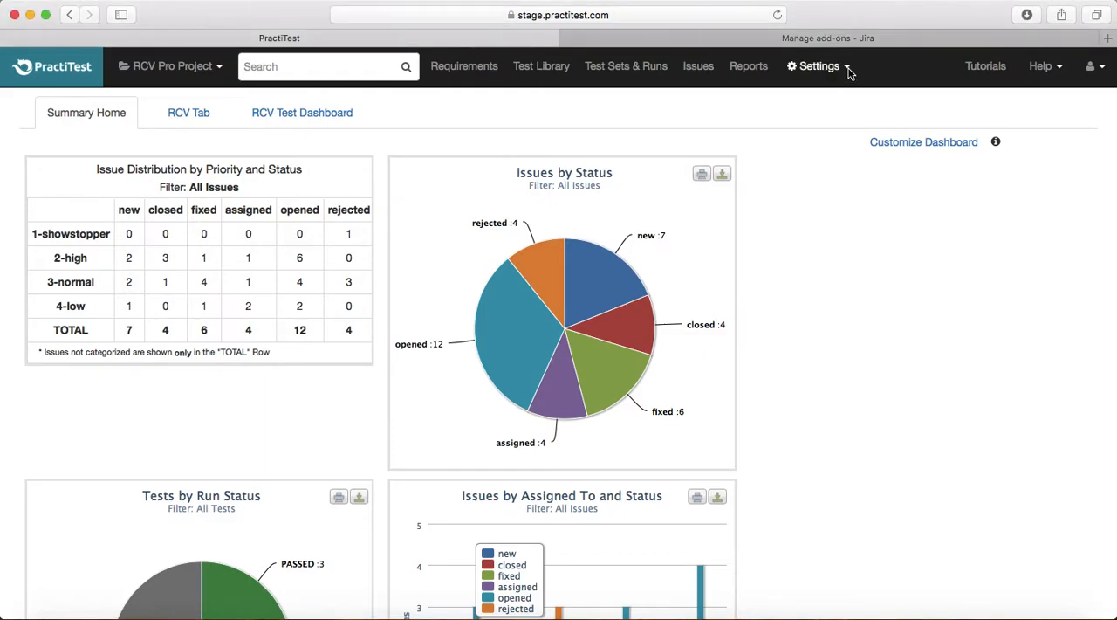
Show the Settings dropdown over the RCV Pro Project dashboard
left_click(817, 66)
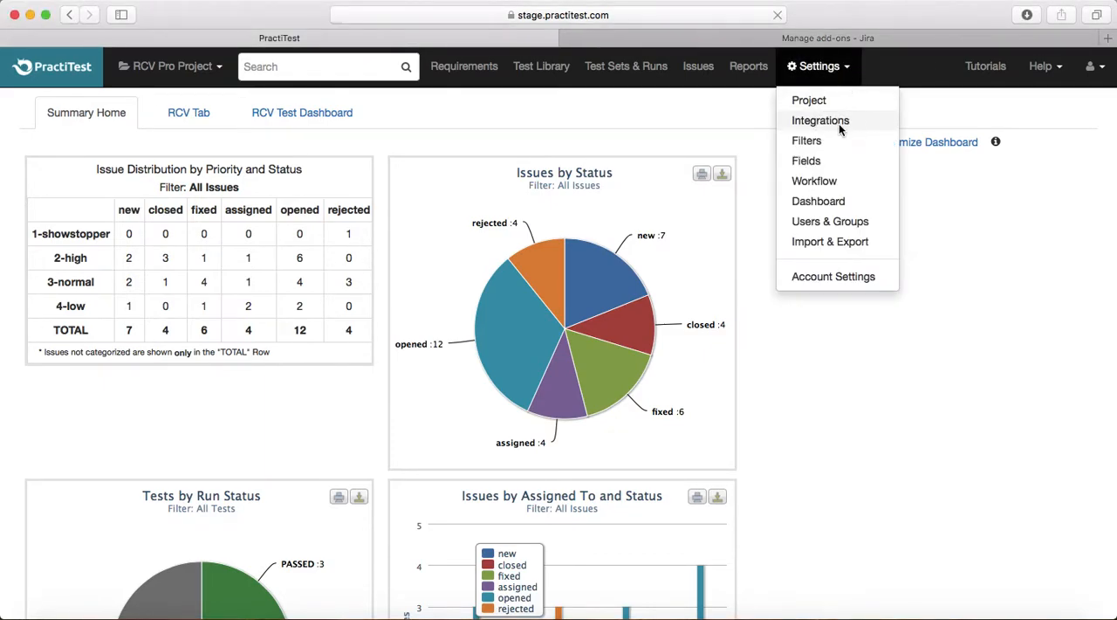
Go to Project Integration Settings and review the issue, Slack and webhook options
left_click(821, 119)
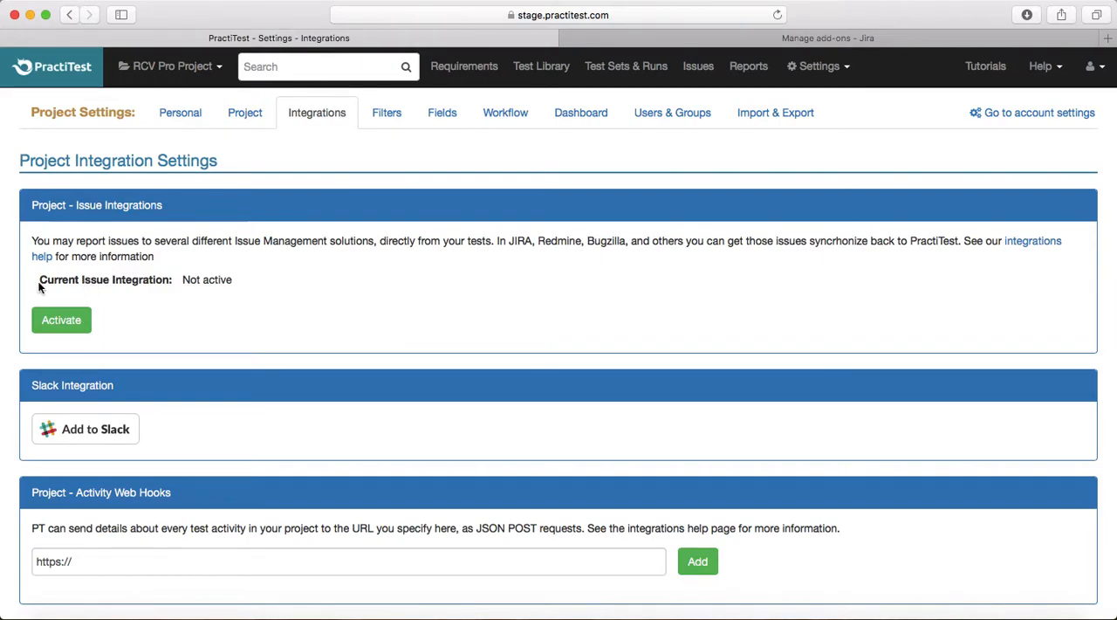
mouse_move(143, 321)
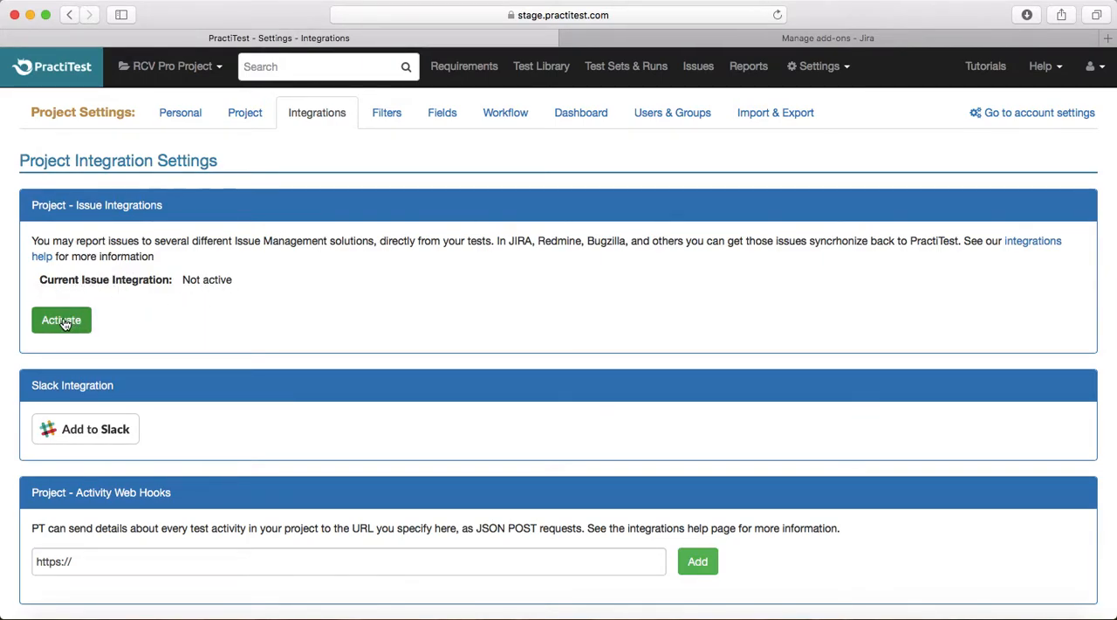
mouse_move(174, 253)
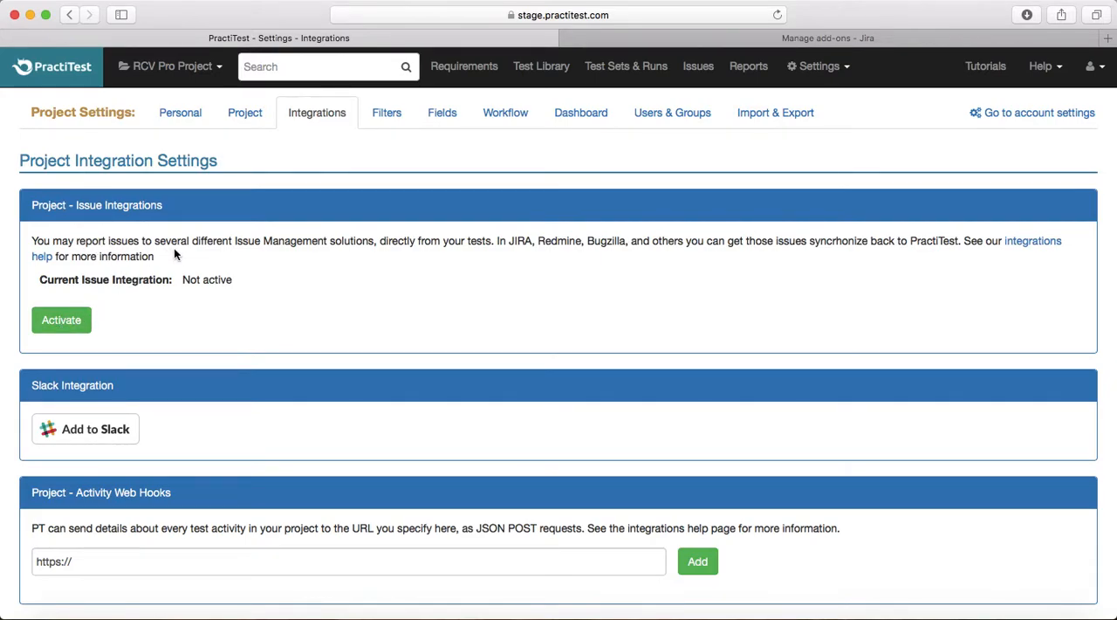
mouse_move(436, 309)
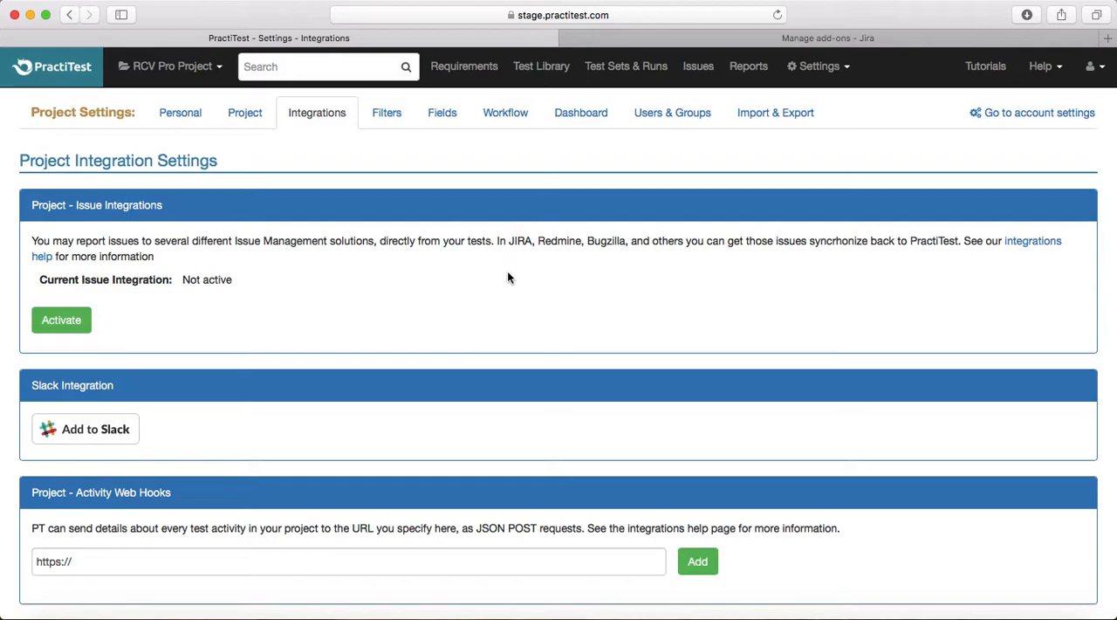
mouse_move(611, 253)
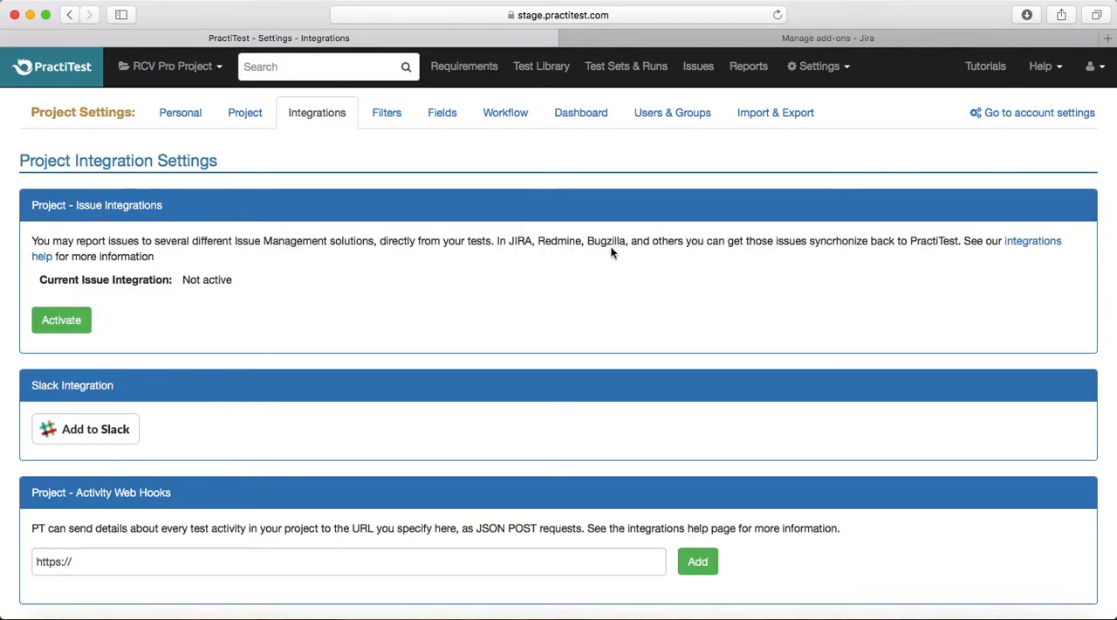
mouse_move(751, 286)
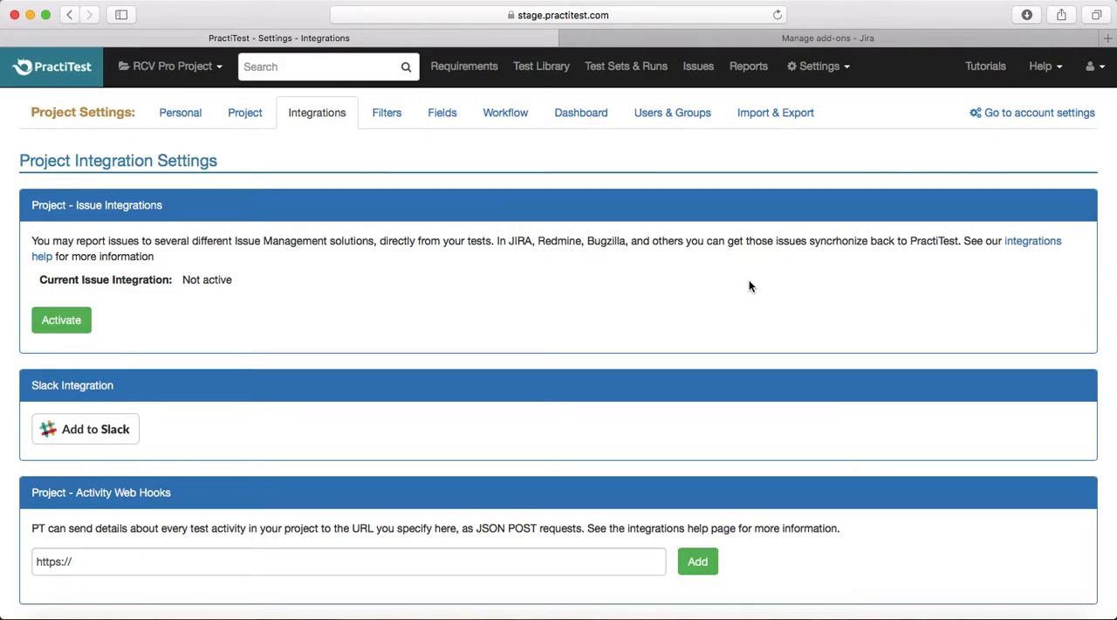
mouse_move(51, 343)
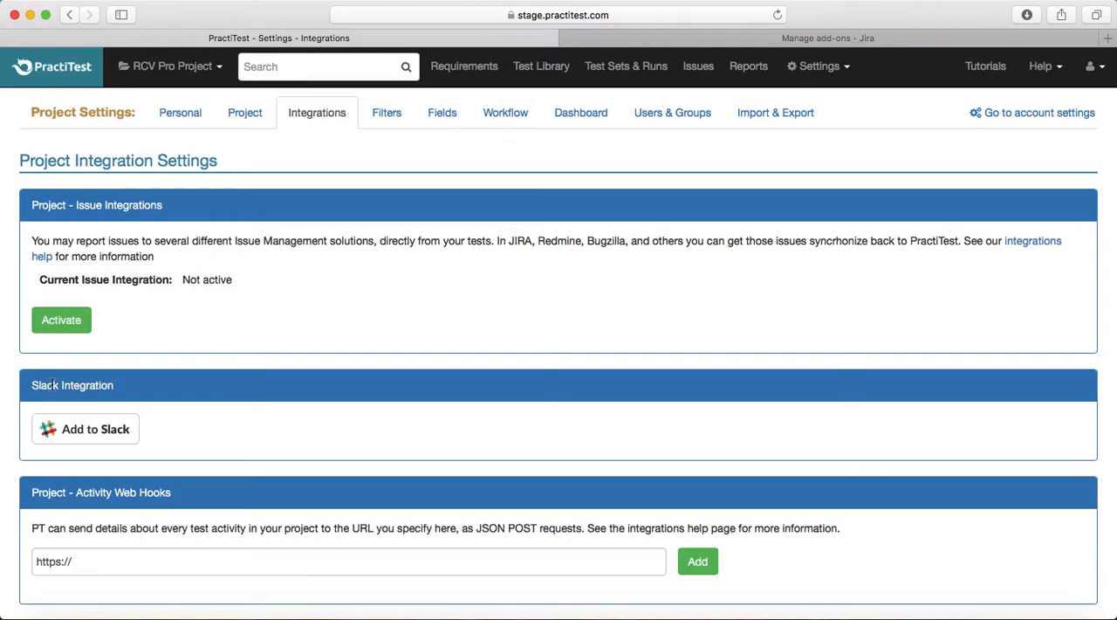
mouse_move(192, 412)
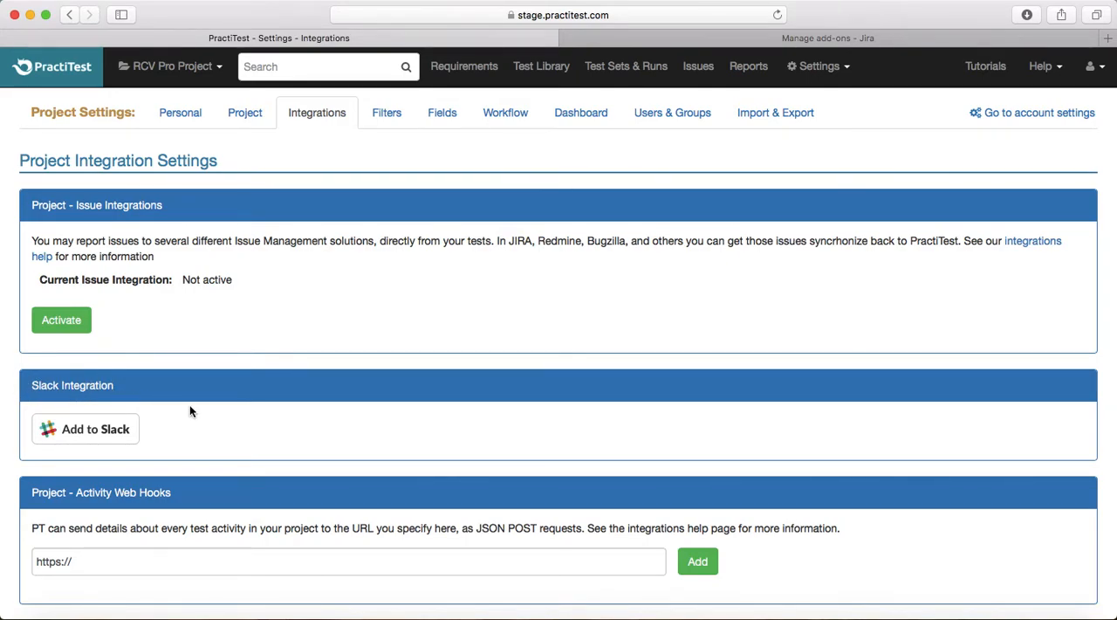
mouse_move(306, 487)
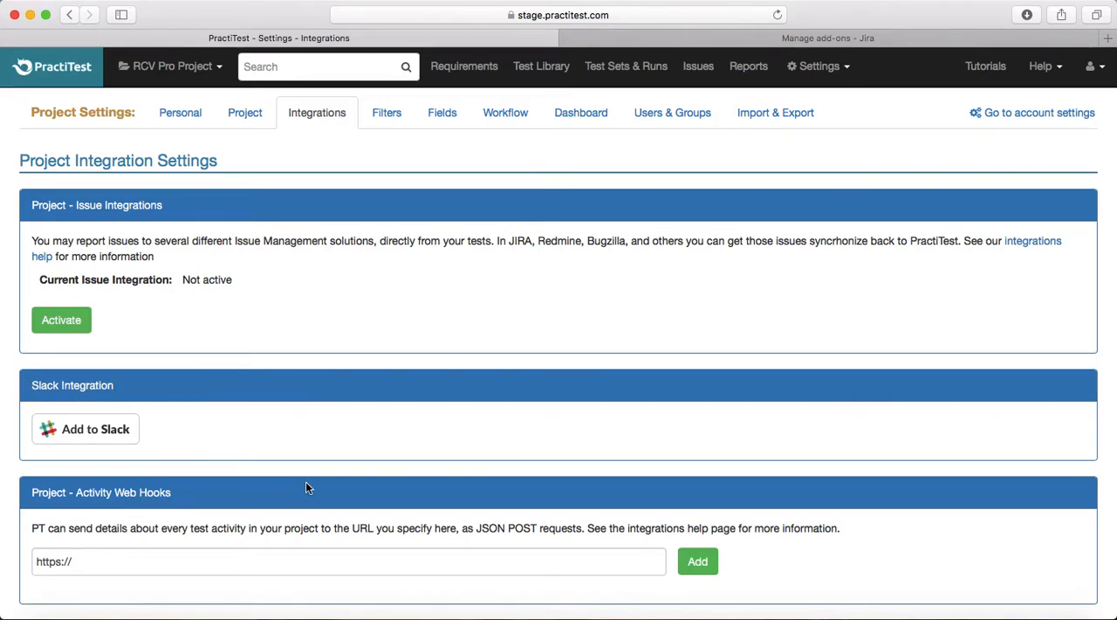
scroll("down", 3)
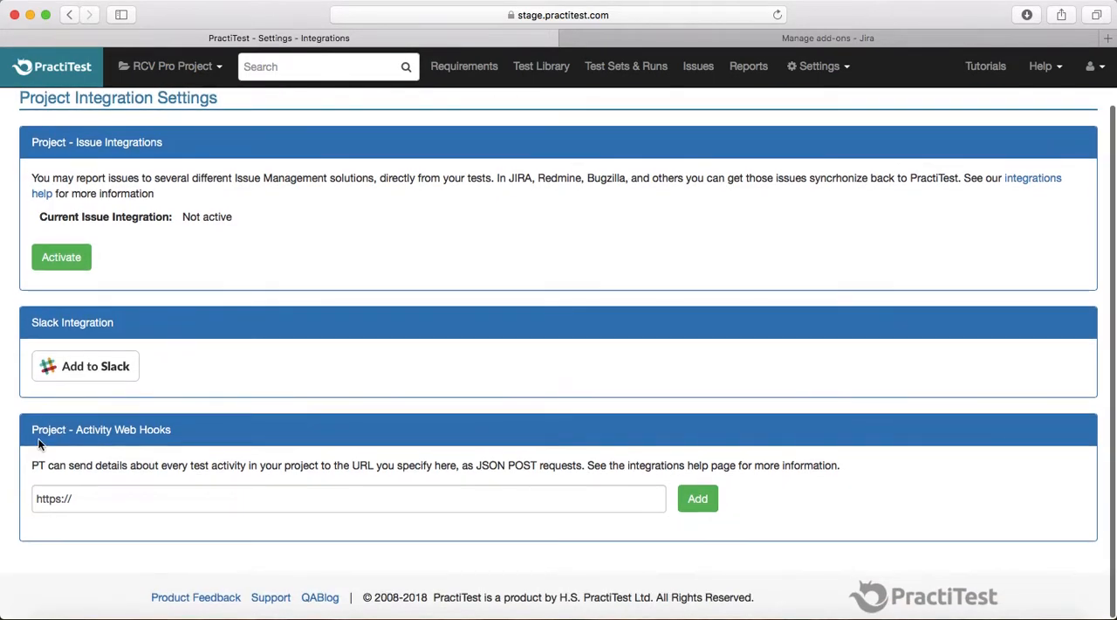
mouse_move(303, 391)
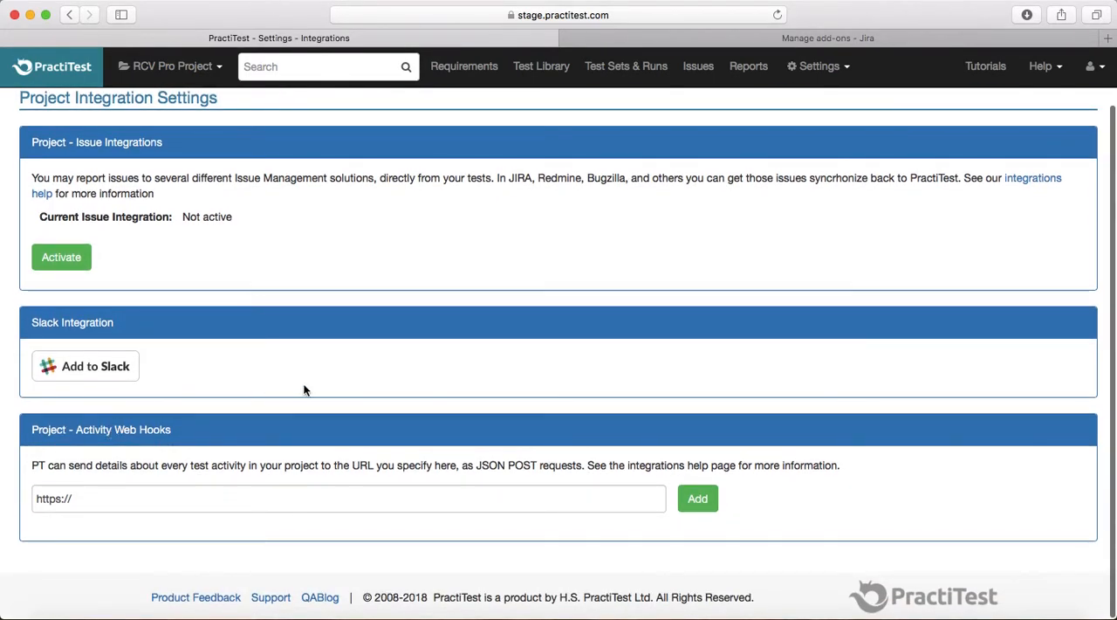
mouse_move(56, 471)
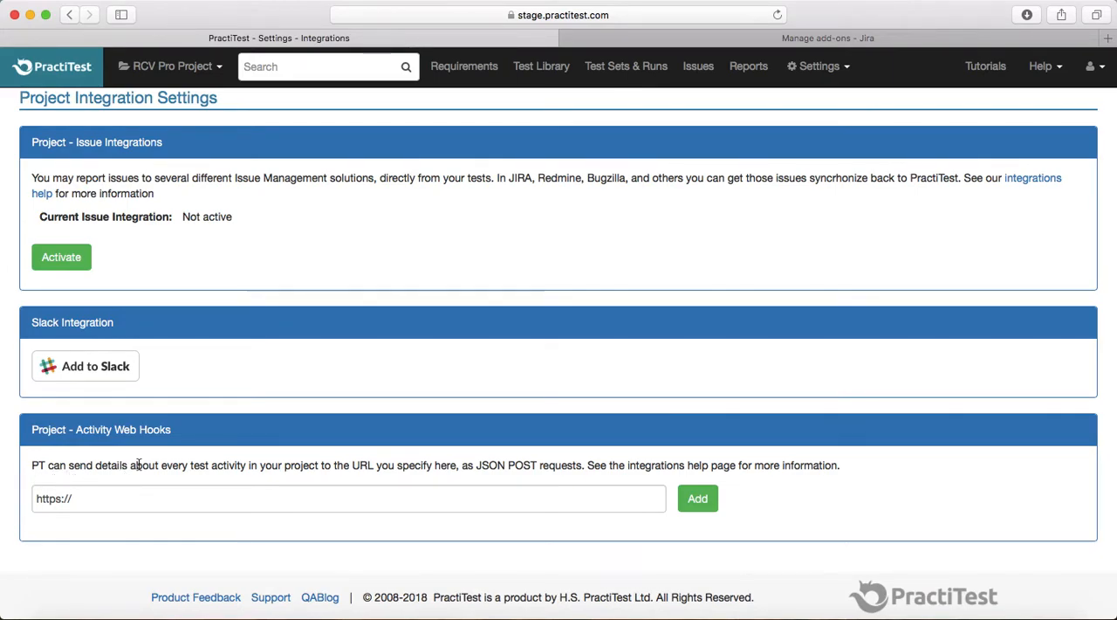
mouse_move(281, 426)
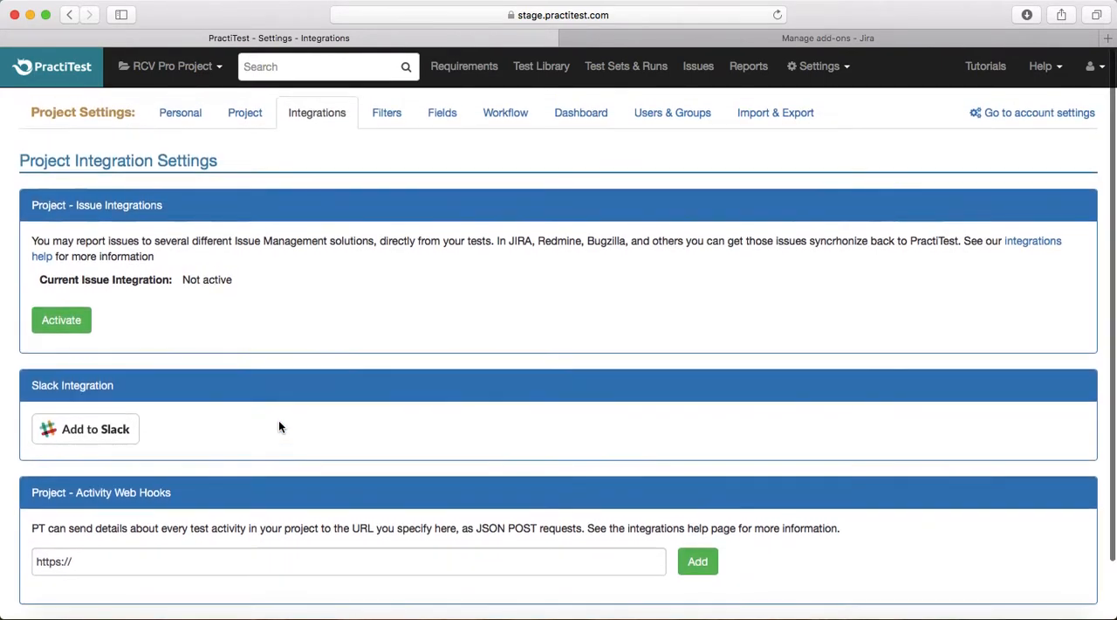
scroll("down", 3)
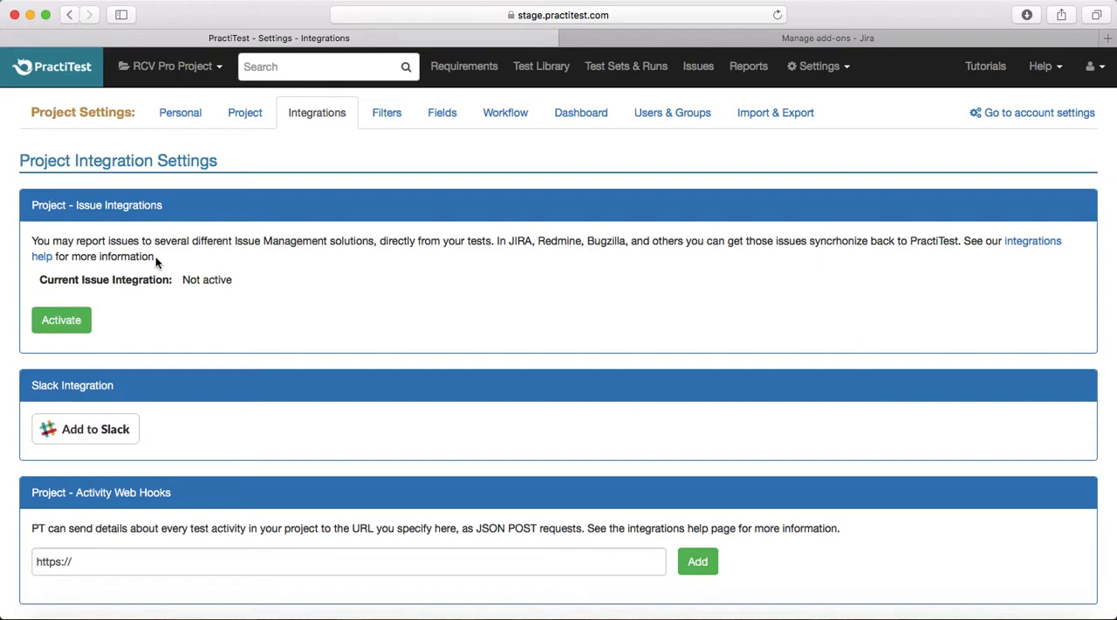
mouse_move(160, 226)
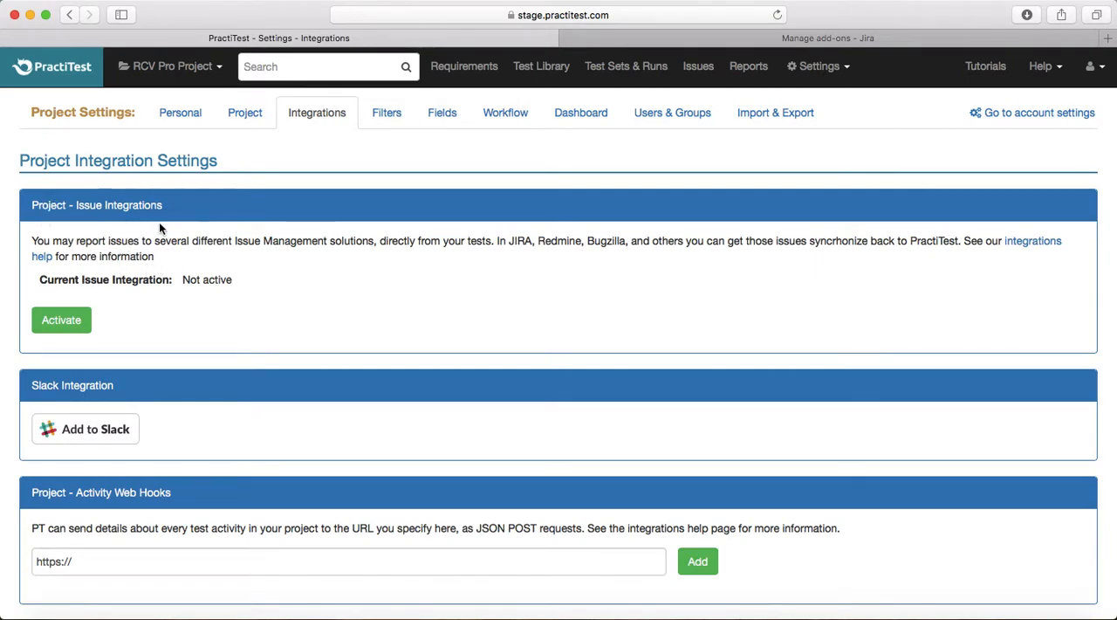
mouse_move(61, 319)
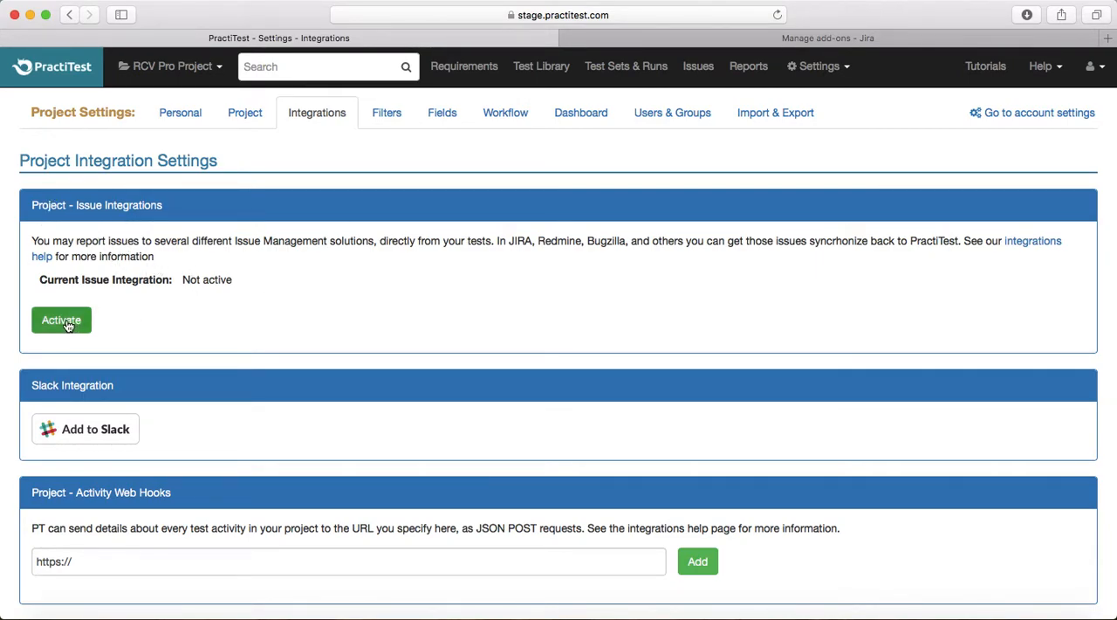
Activate issue integration and list the available bugtrackers (Bugzilla, JIRA Cloud, GitHub, Custom)
left_click(62, 319)
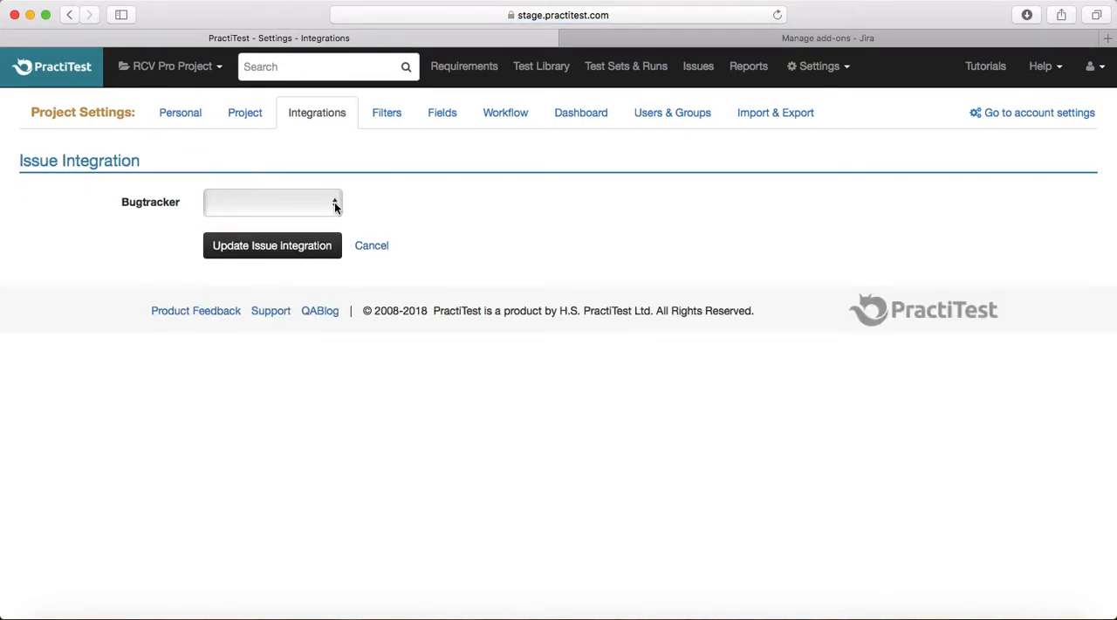
left_click(272, 203)
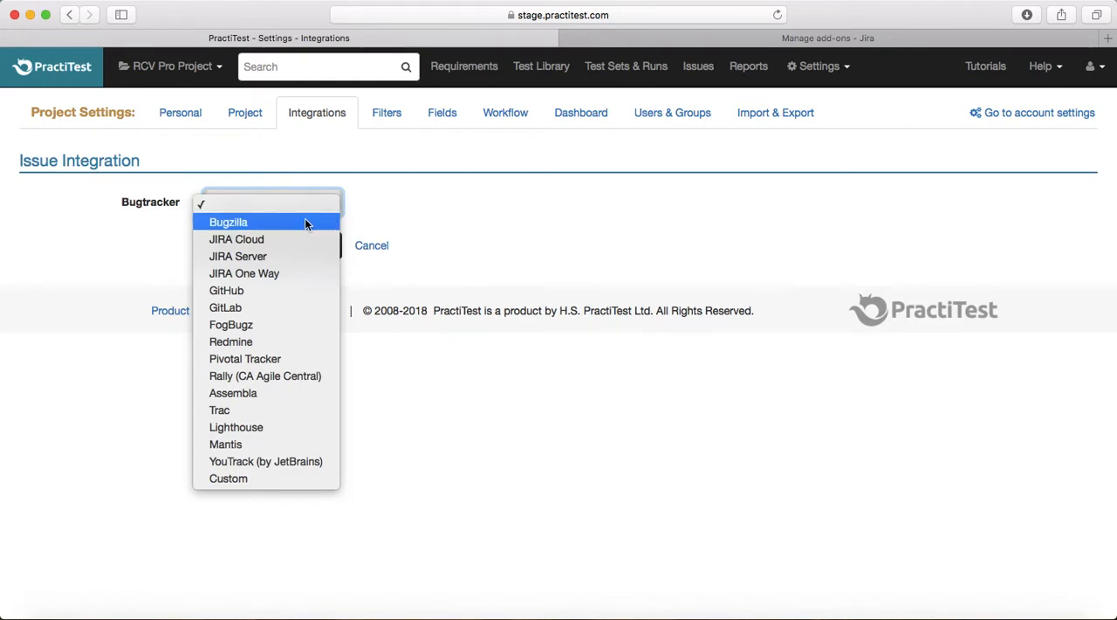
mouse_move(308, 248)
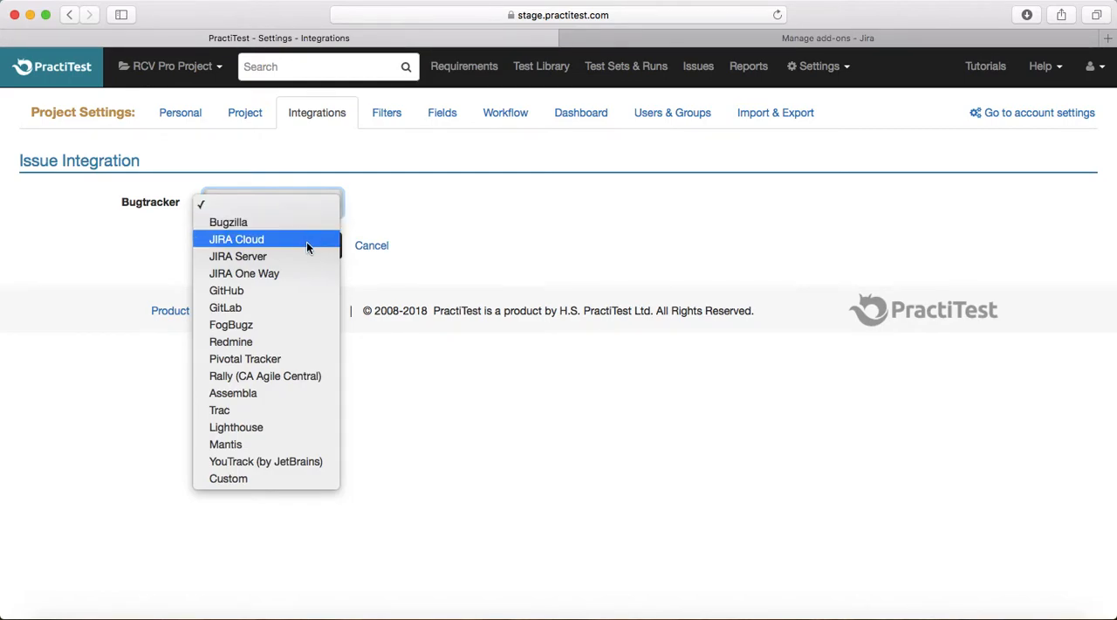
mouse_move(306, 272)
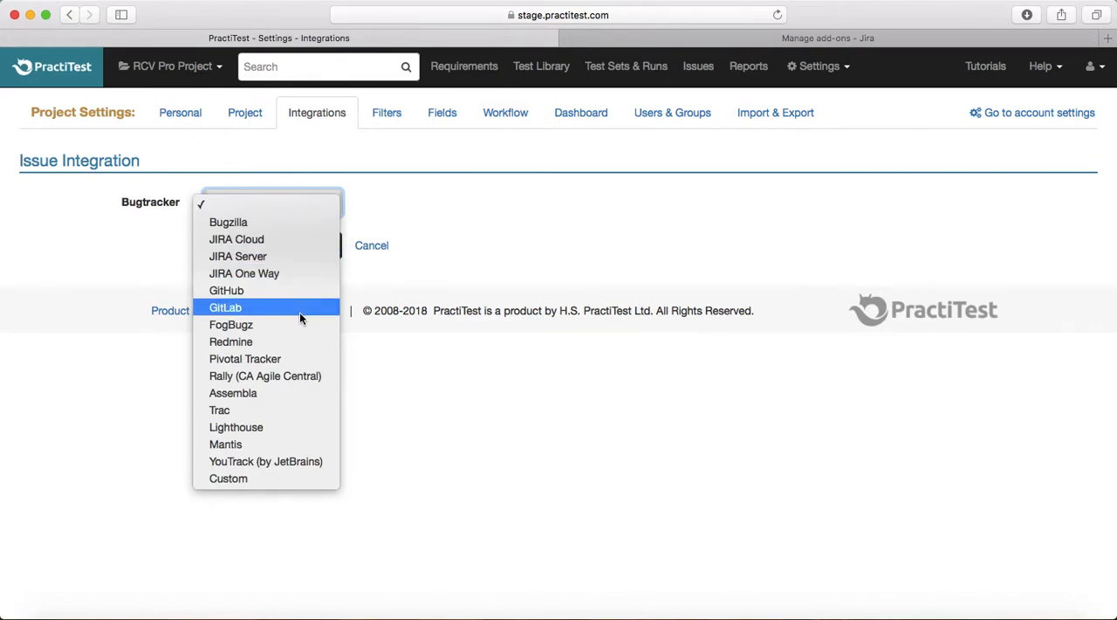
mouse_move(300, 357)
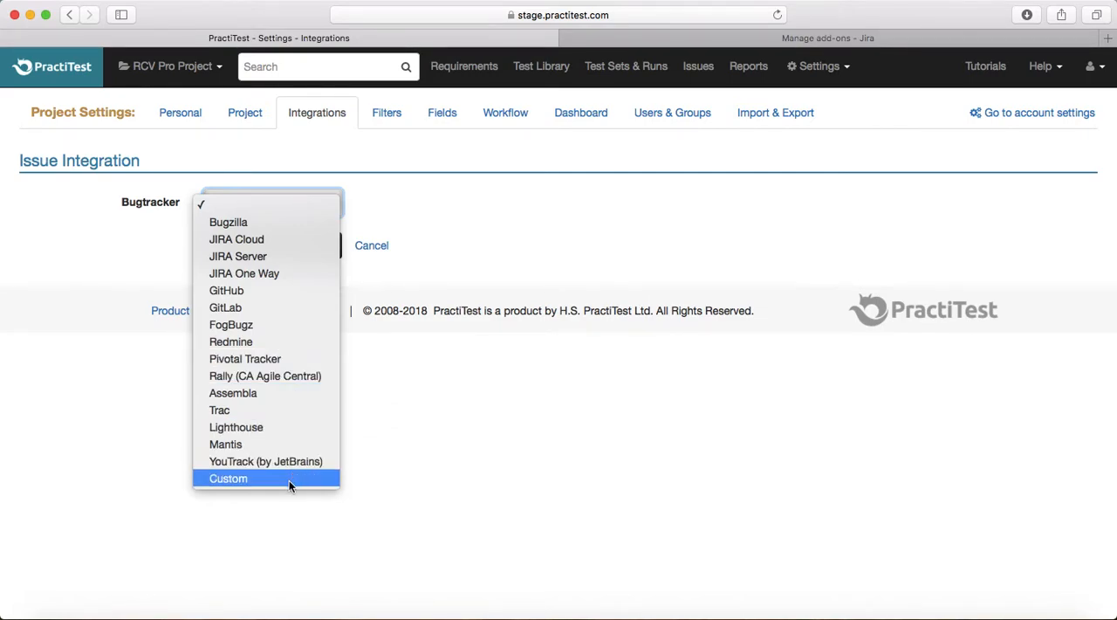
mouse_move(443, 464)
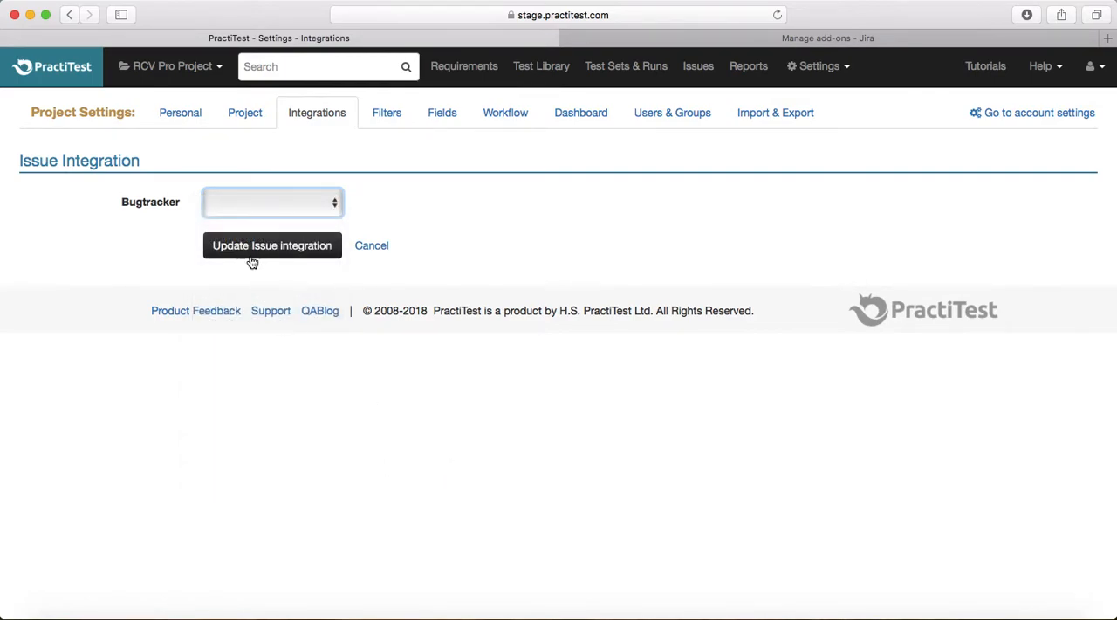
left_click(272, 202)
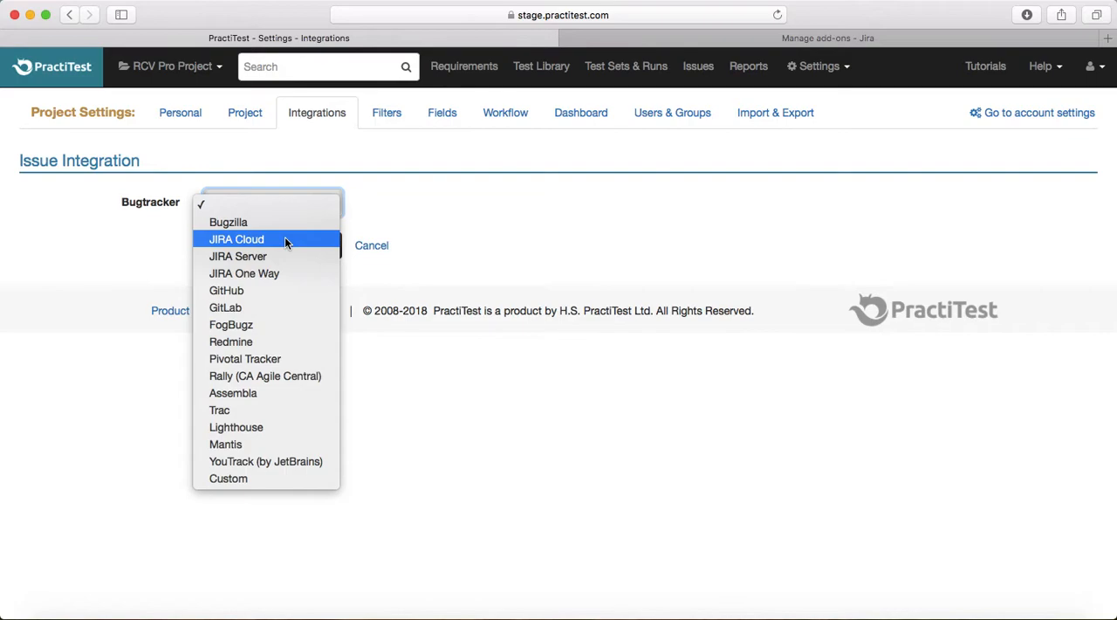
Choose JIRA Cloud as the project's bugtracker and read its setup prerequisites
left_click(237, 238)
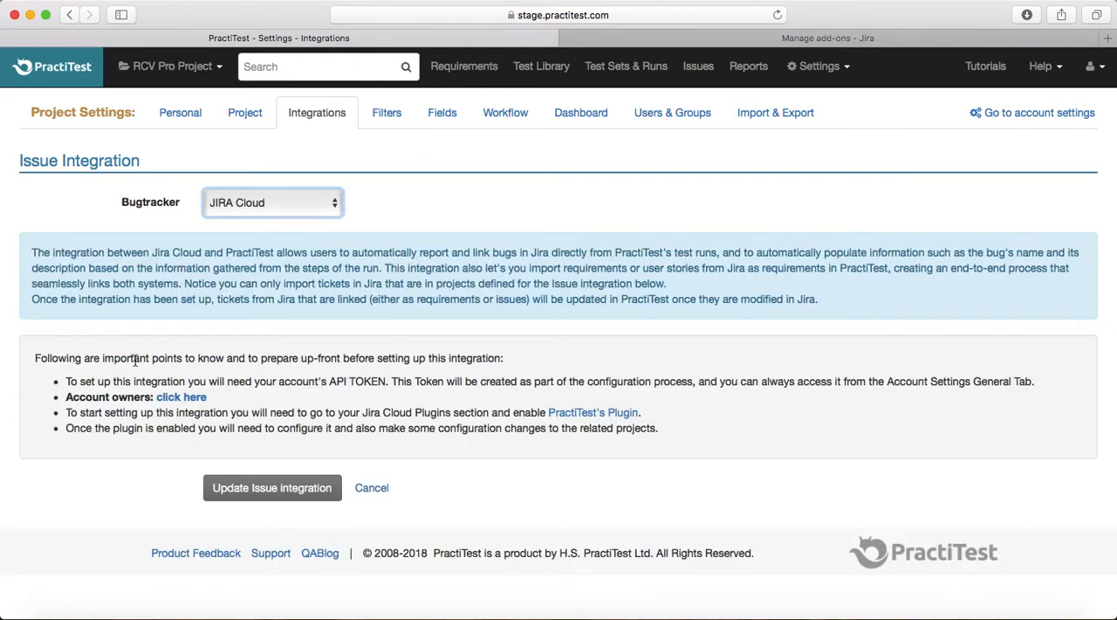
mouse_move(148, 334)
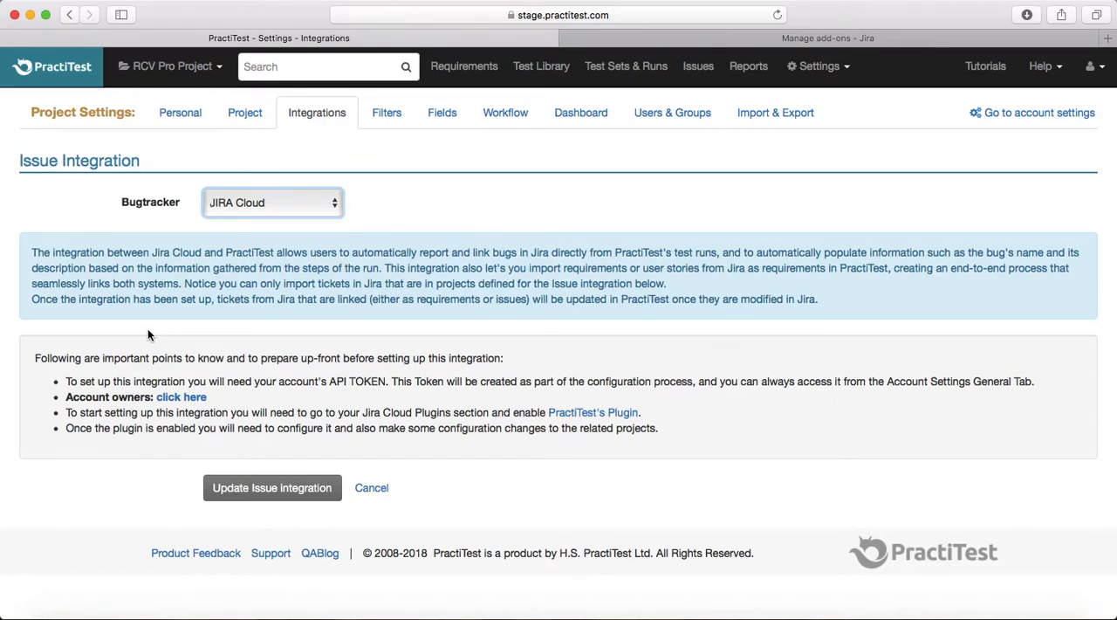
mouse_move(150, 258)
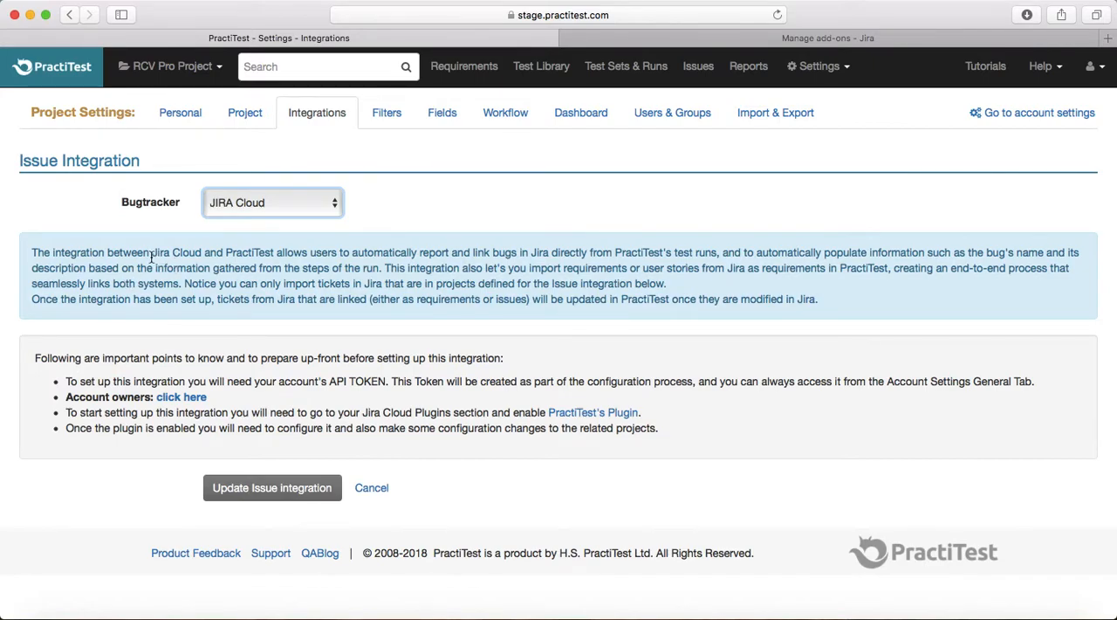
mouse_move(397, 269)
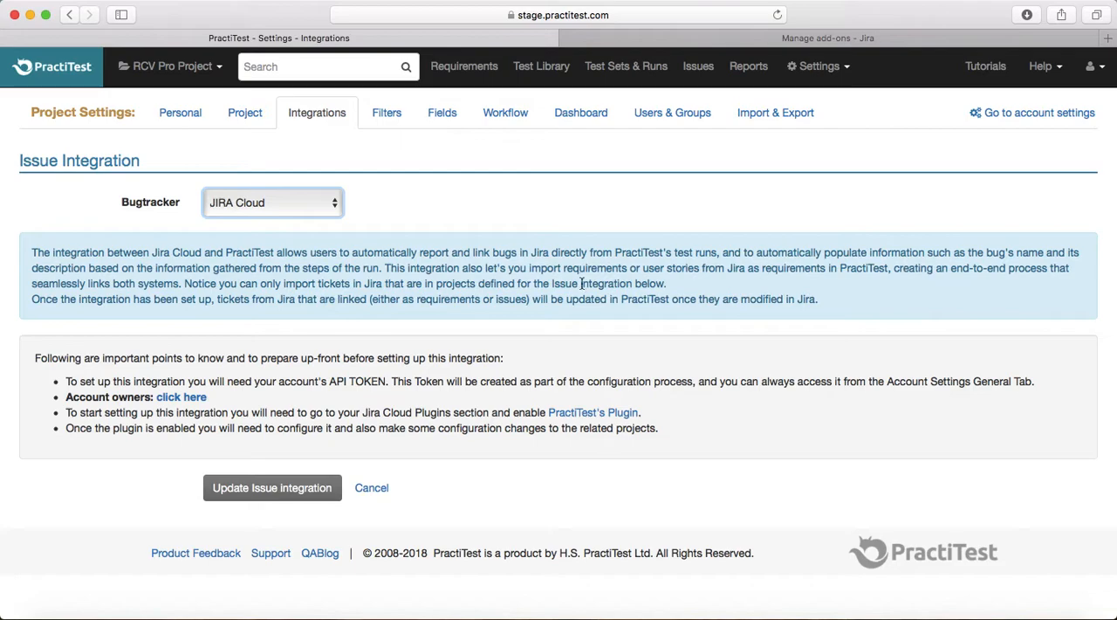
mouse_move(503, 321)
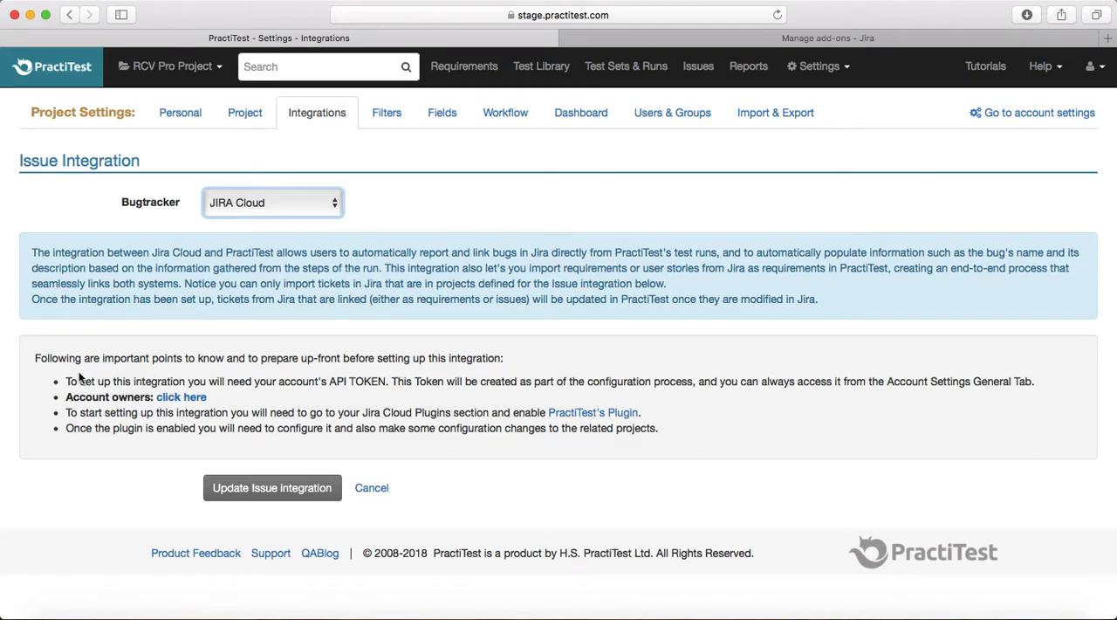
mouse_move(384, 386)
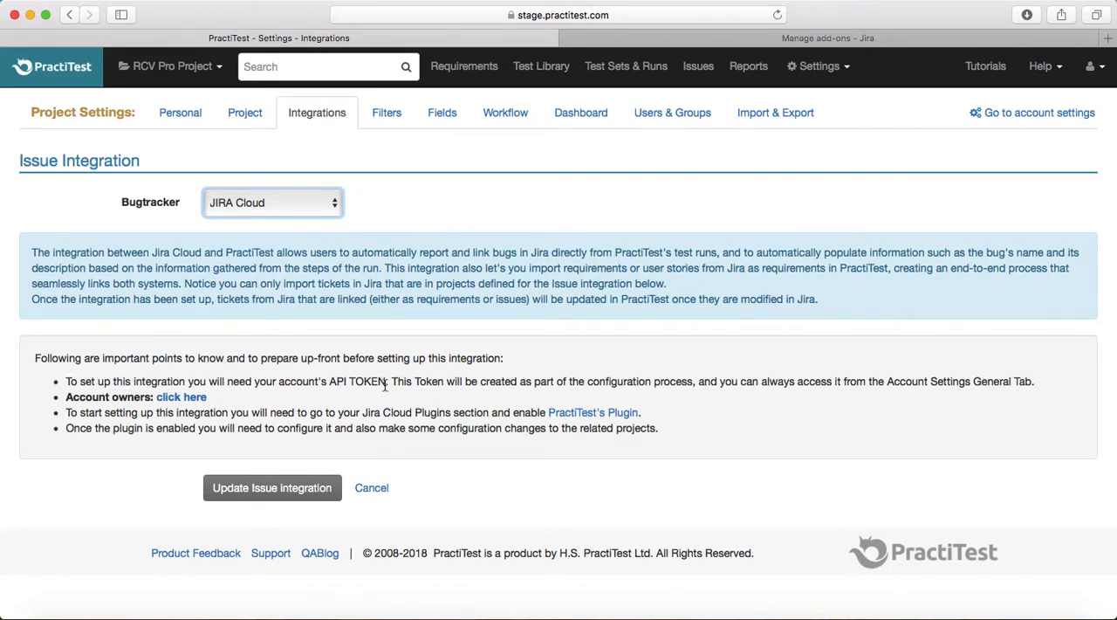
mouse_move(359, 382)
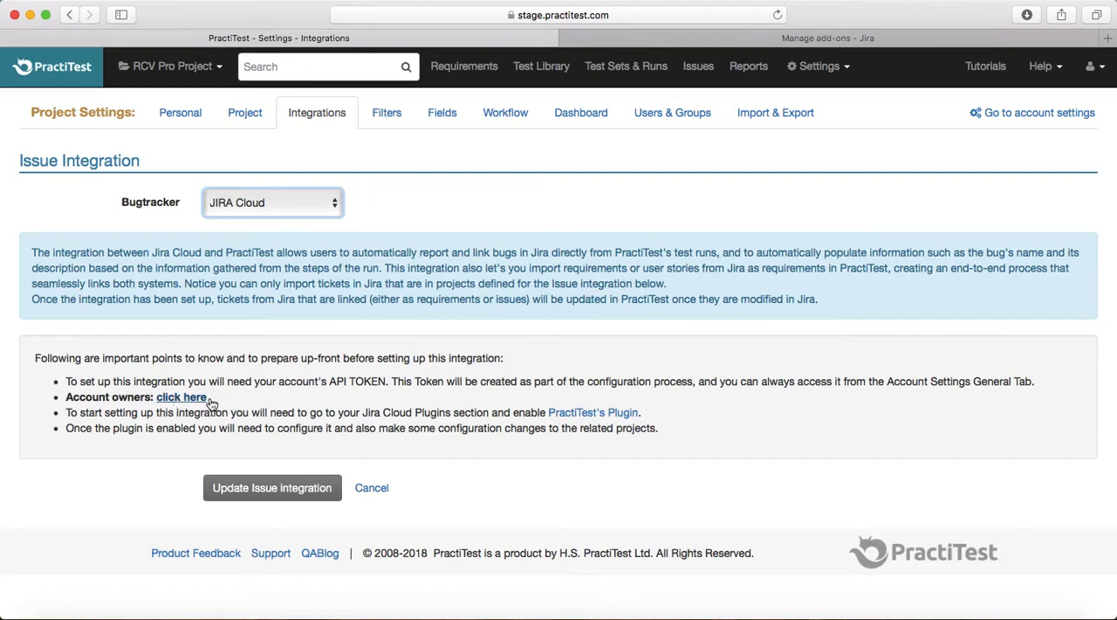
mouse_move(270, 401)
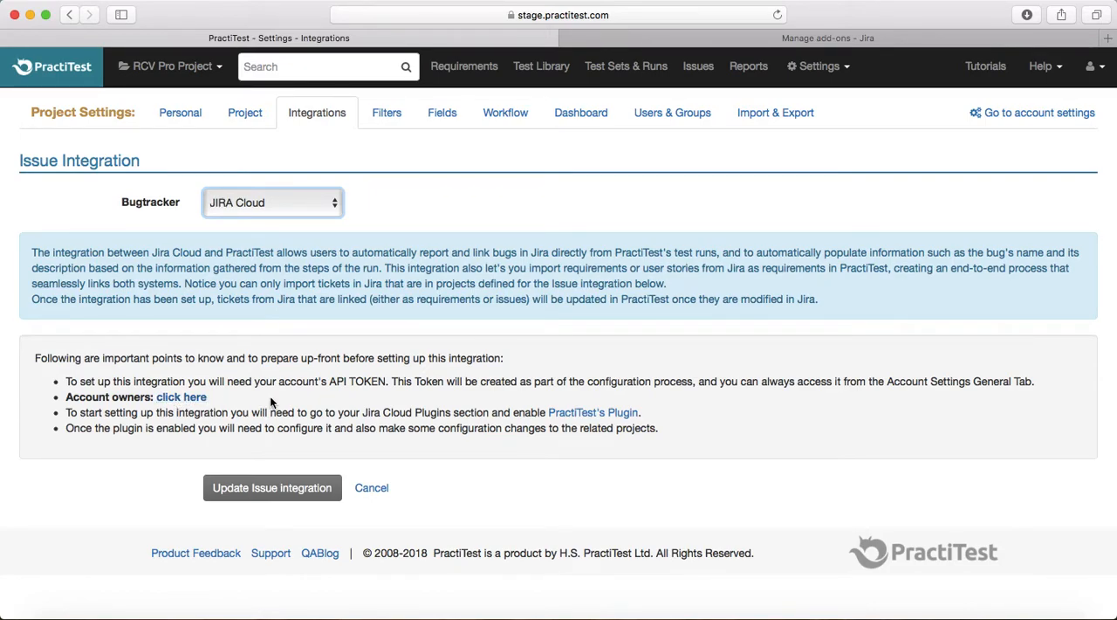
mouse_move(146, 426)
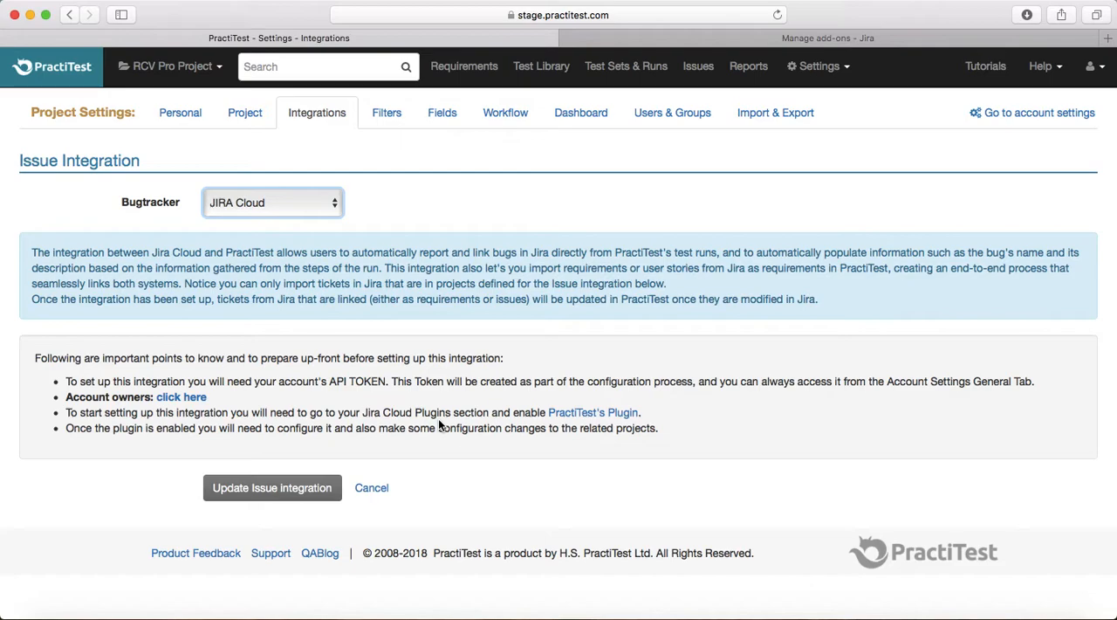
mouse_move(593, 411)
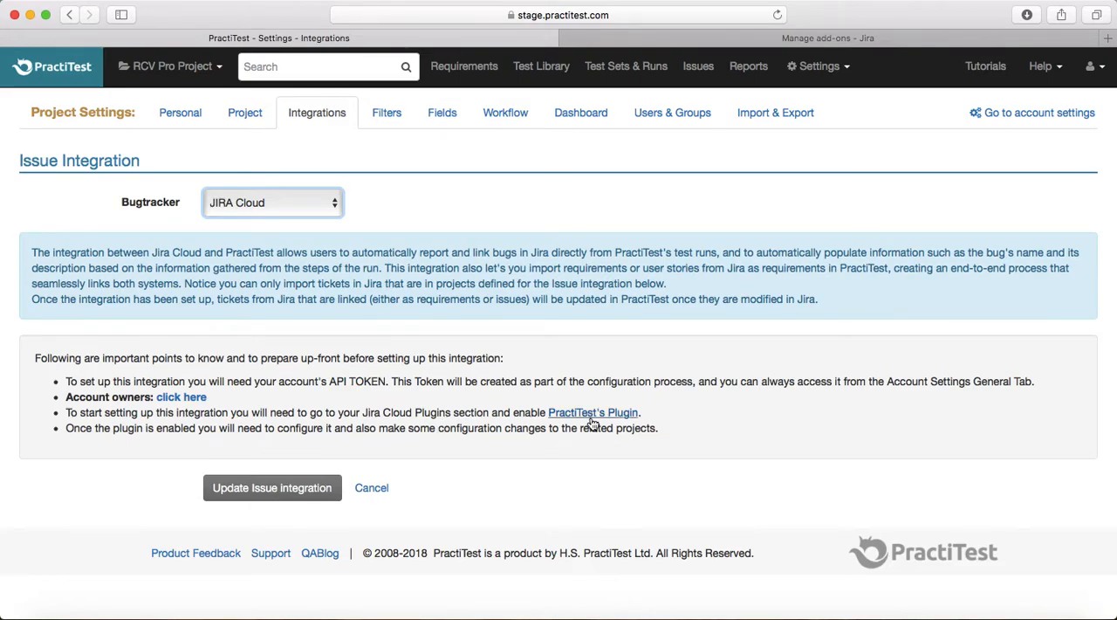
mouse_move(594, 412)
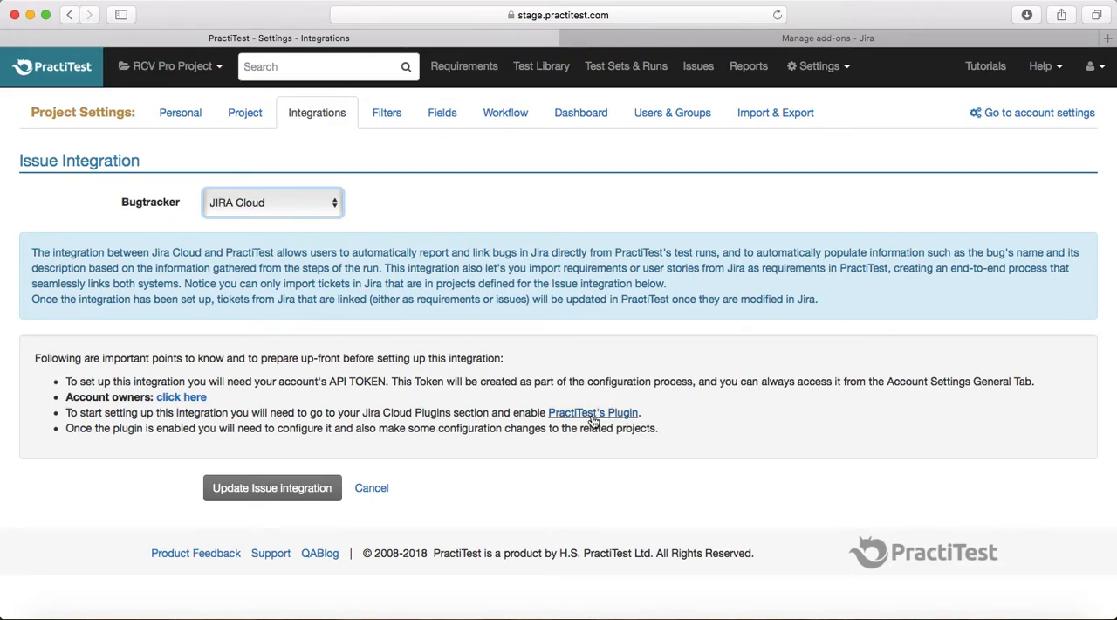
mouse_move(768, 317)
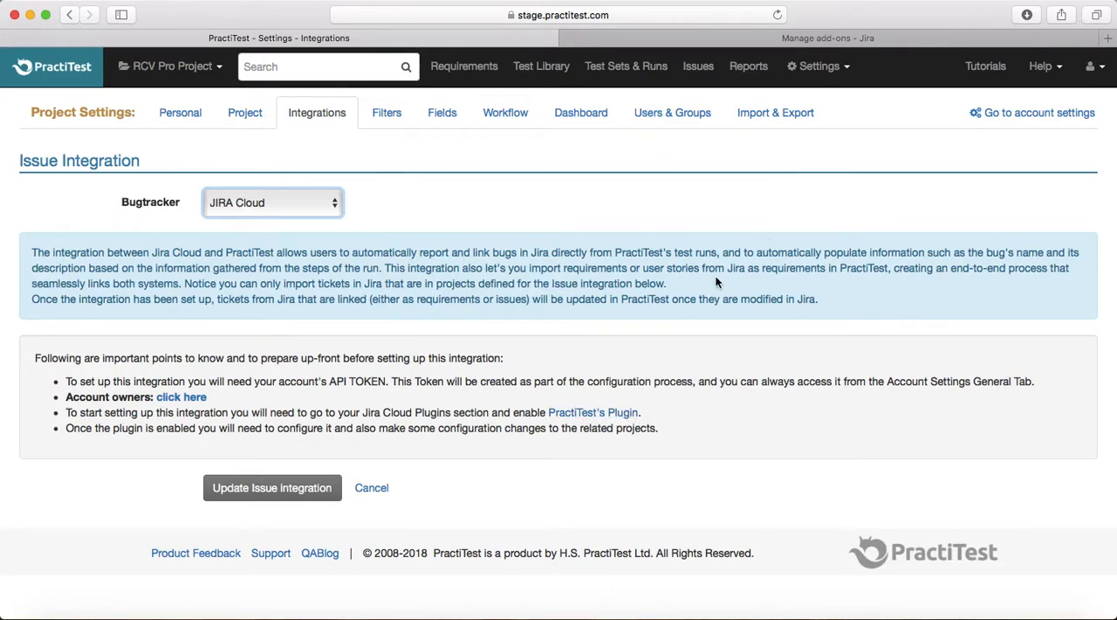
mouse_move(558, 386)
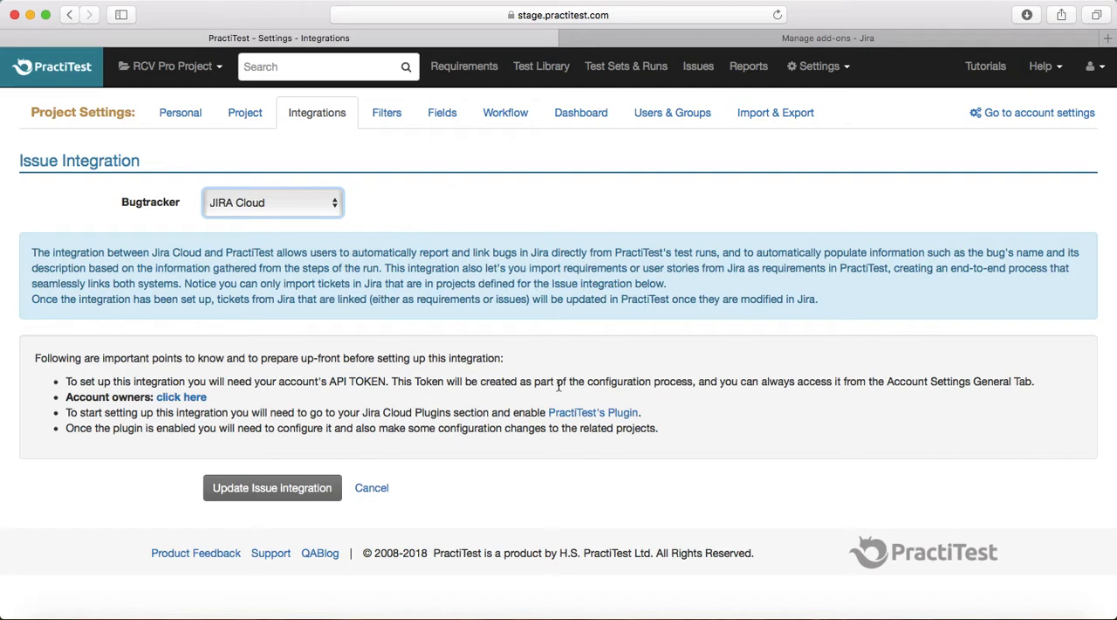
mouse_move(684, 422)
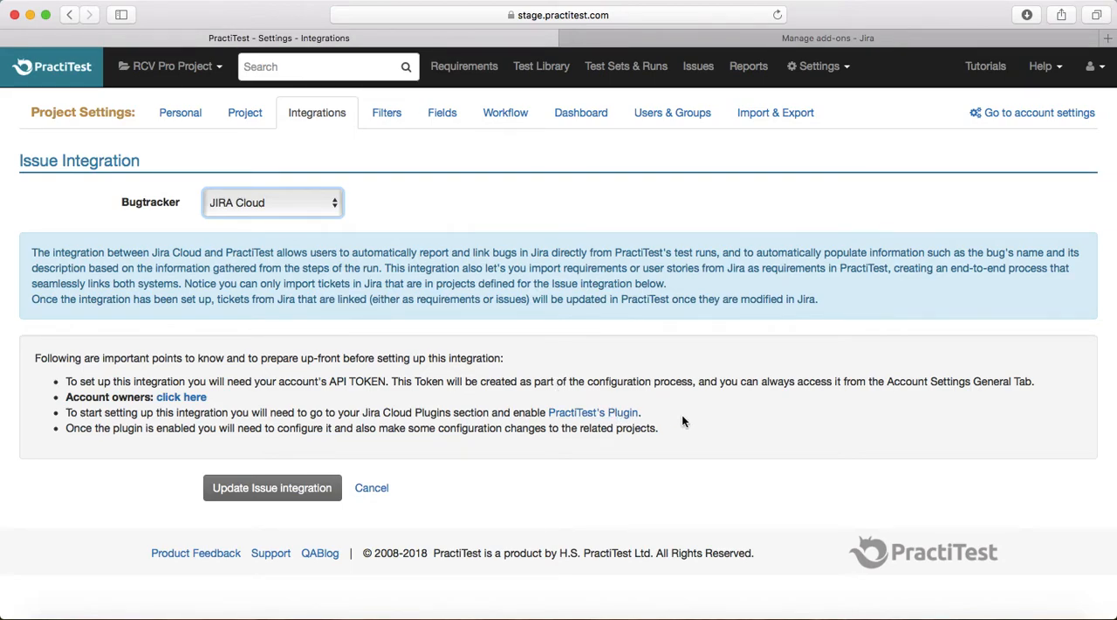
mouse_move(182, 396)
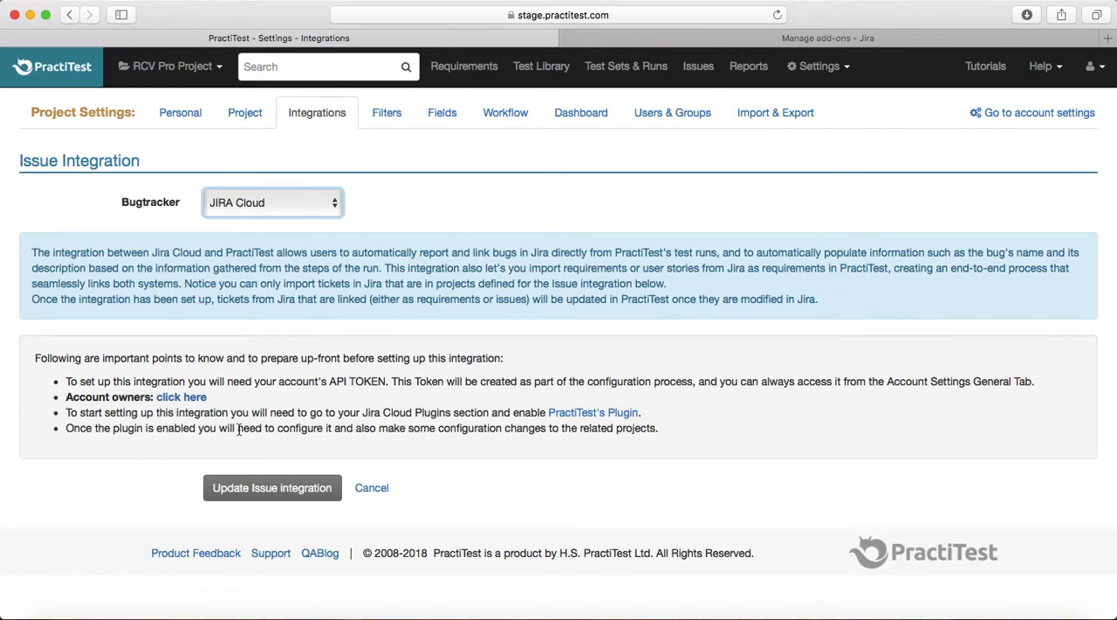
mouse_move(129, 454)
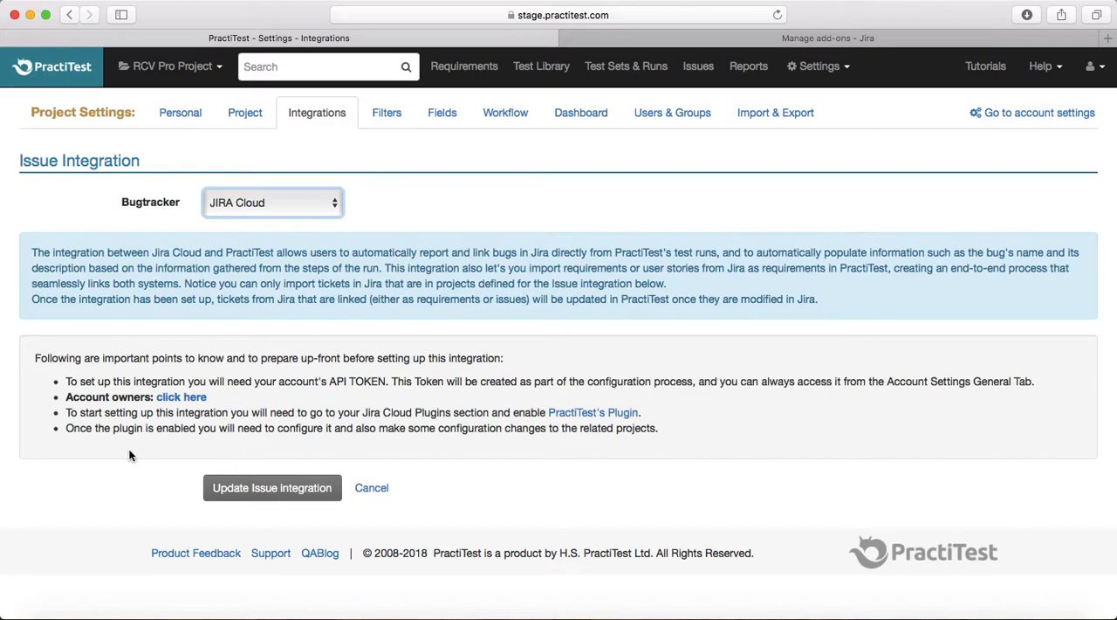
mouse_move(544, 362)
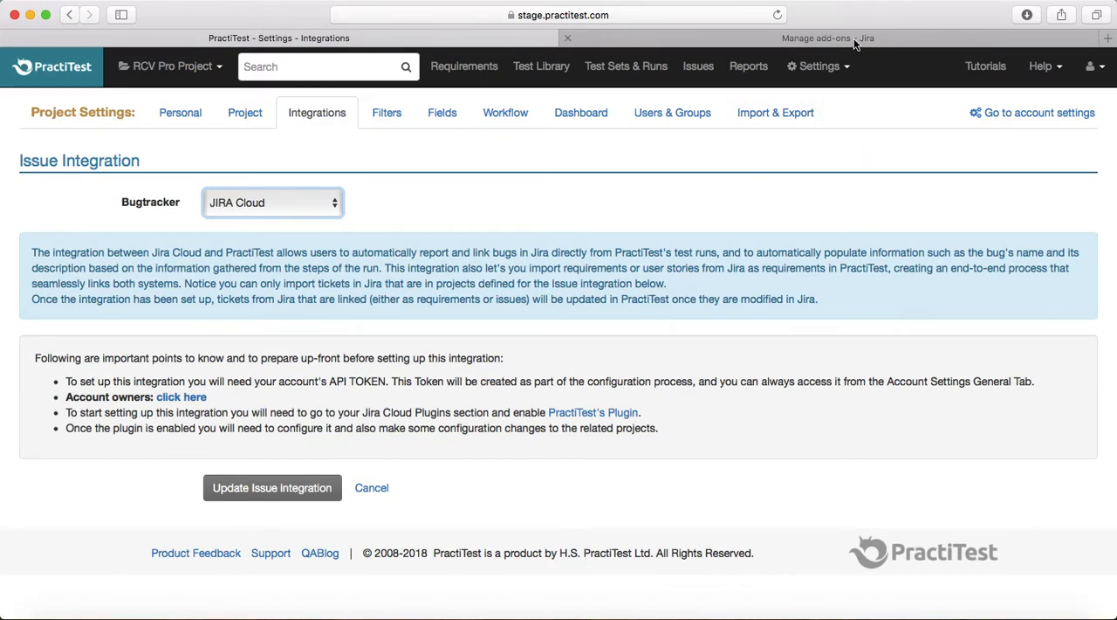
mouse_move(827, 39)
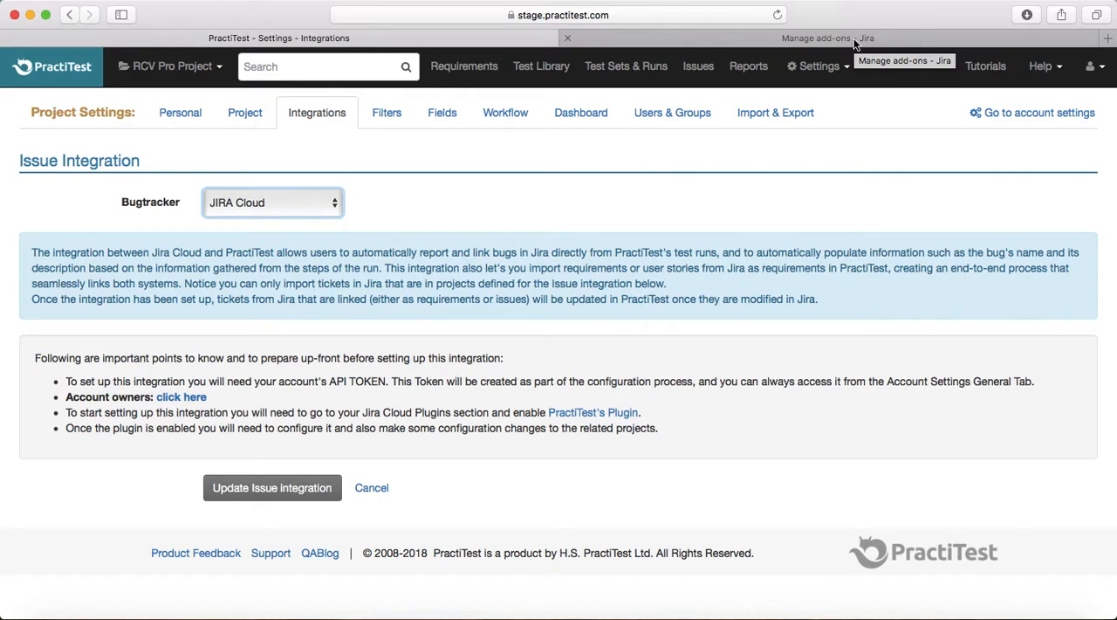
Check Jira's Manage add-ons list for PractiTest Integration AddOn, then return to PractiTest
left_click(827, 38)
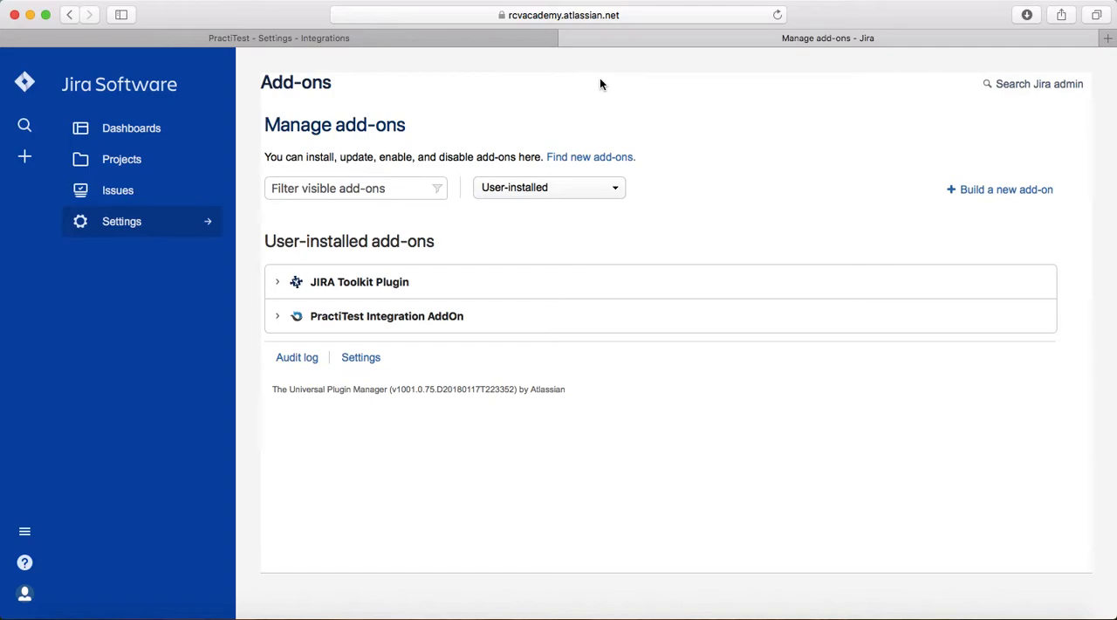
mouse_move(552, 258)
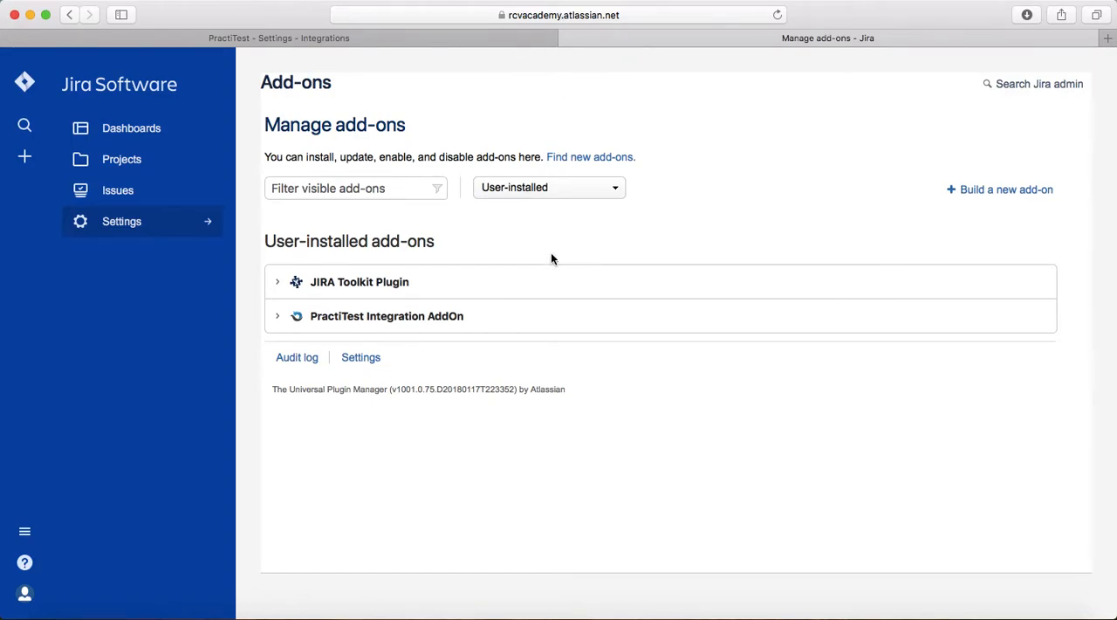
mouse_move(122, 158)
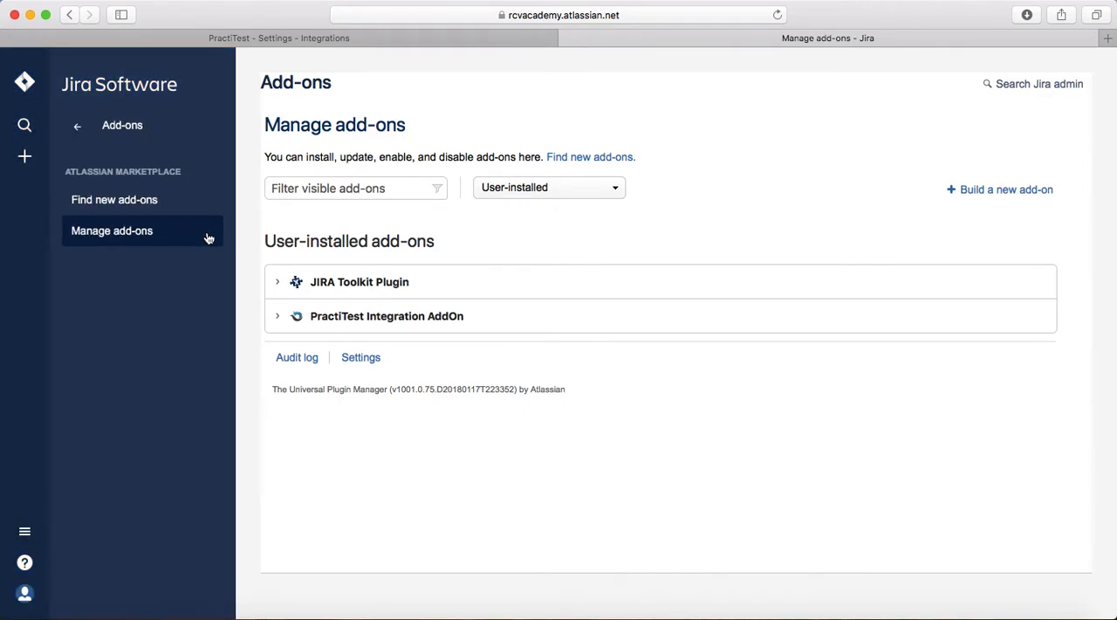
mouse_move(325, 275)
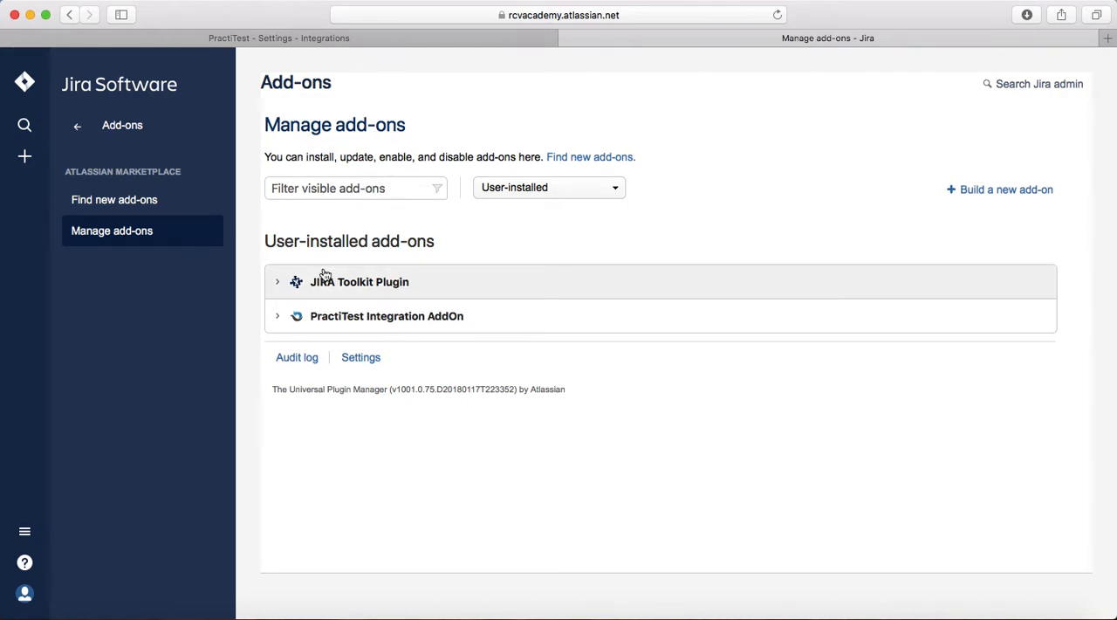
mouse_move(381, 328)
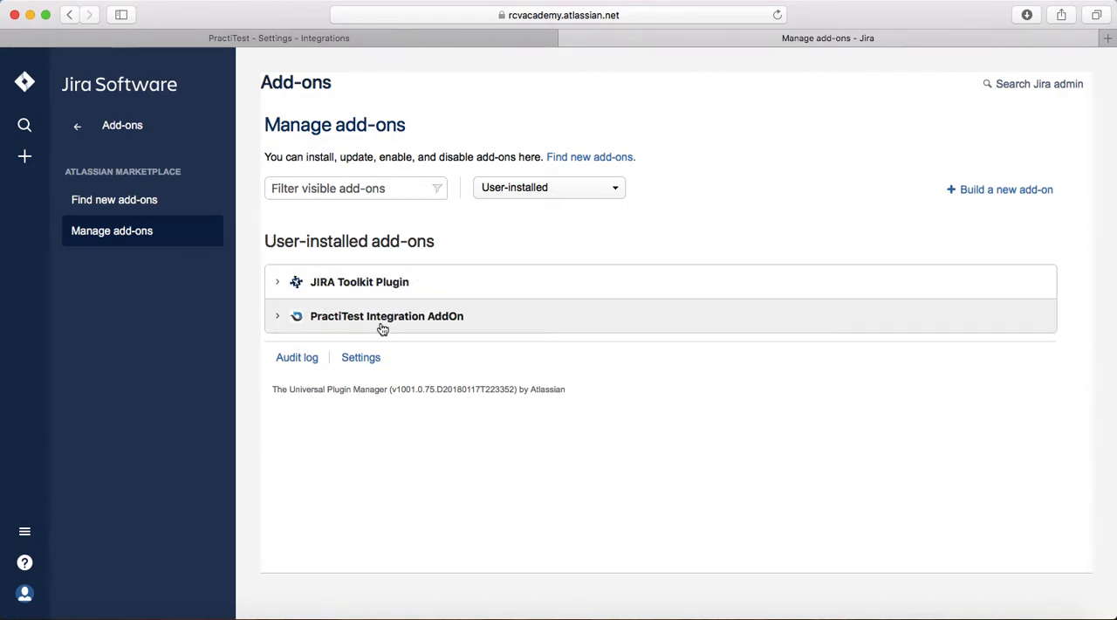
mouse_move(402, 332)
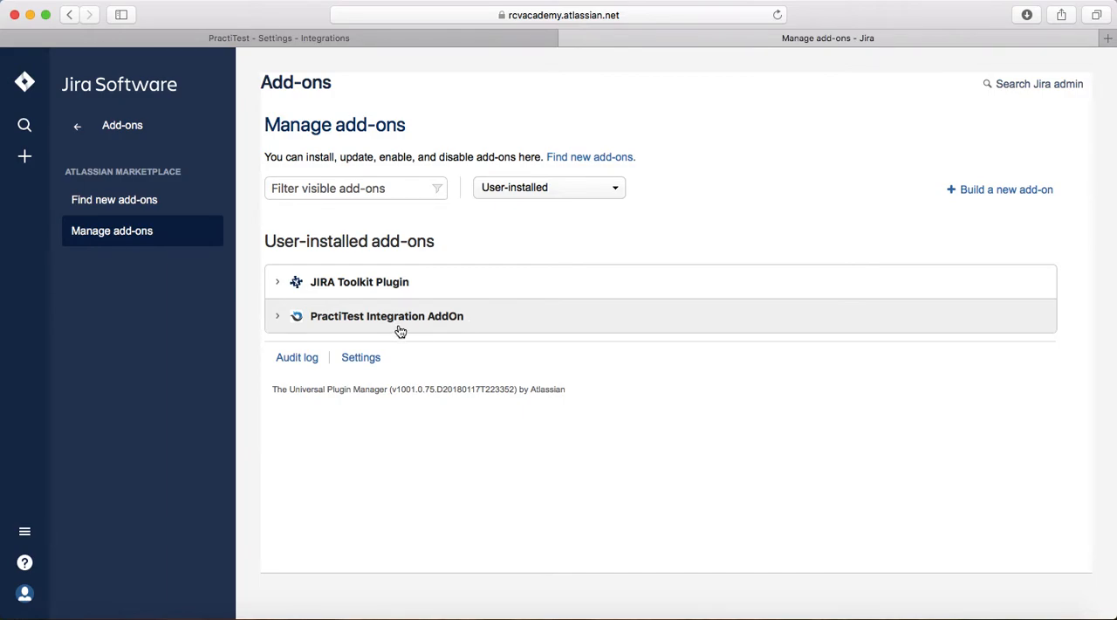
left_click(279, 38)
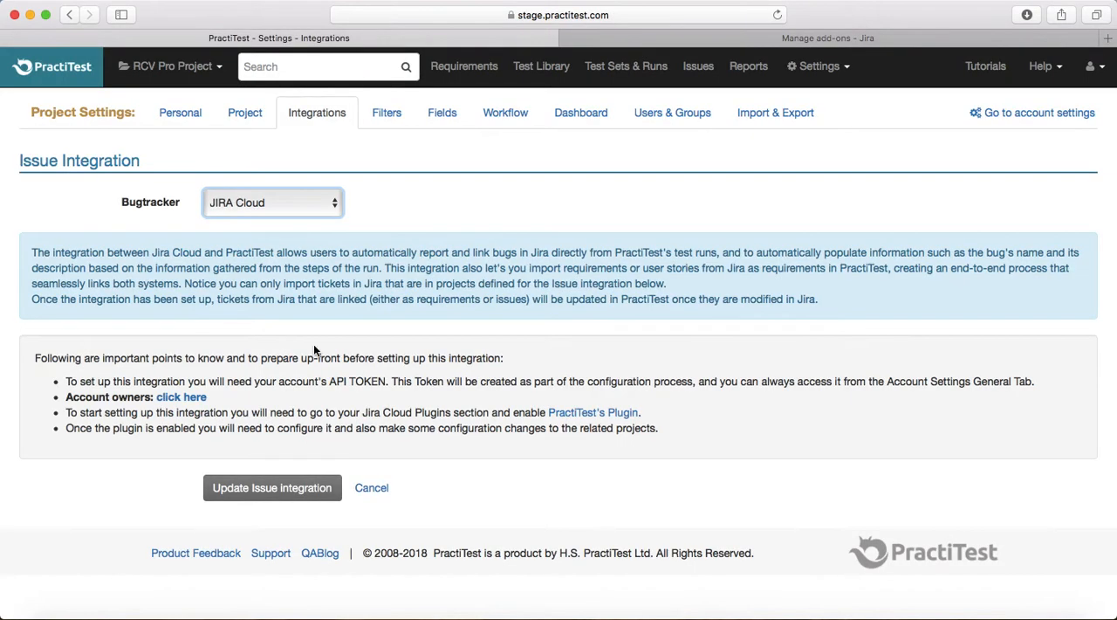
mouse_move(600, 409)
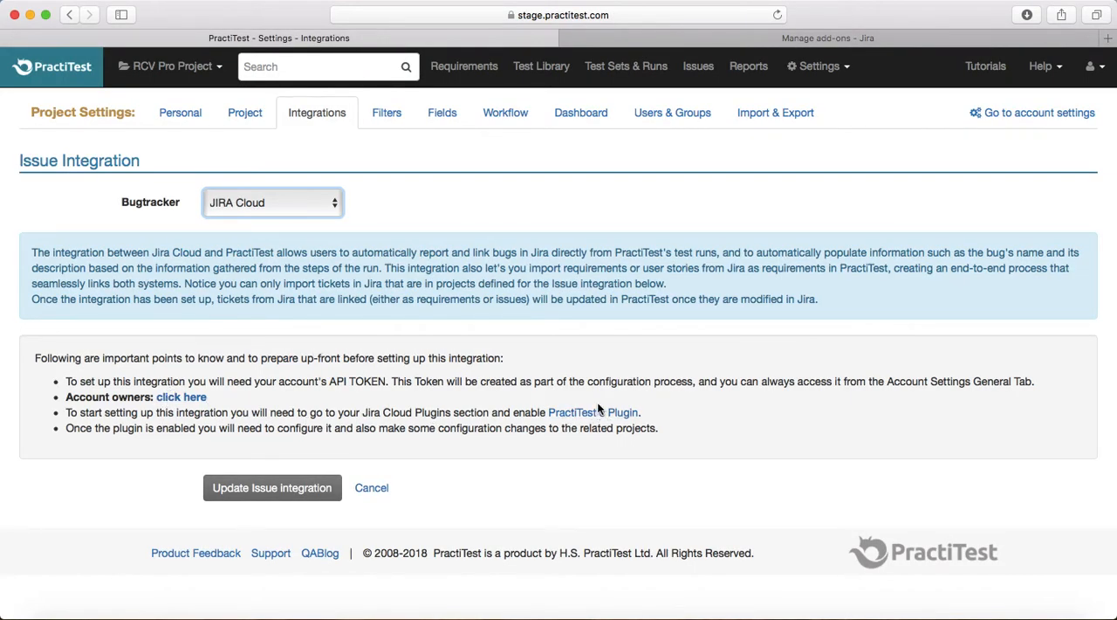
mouse_move(844, 25)
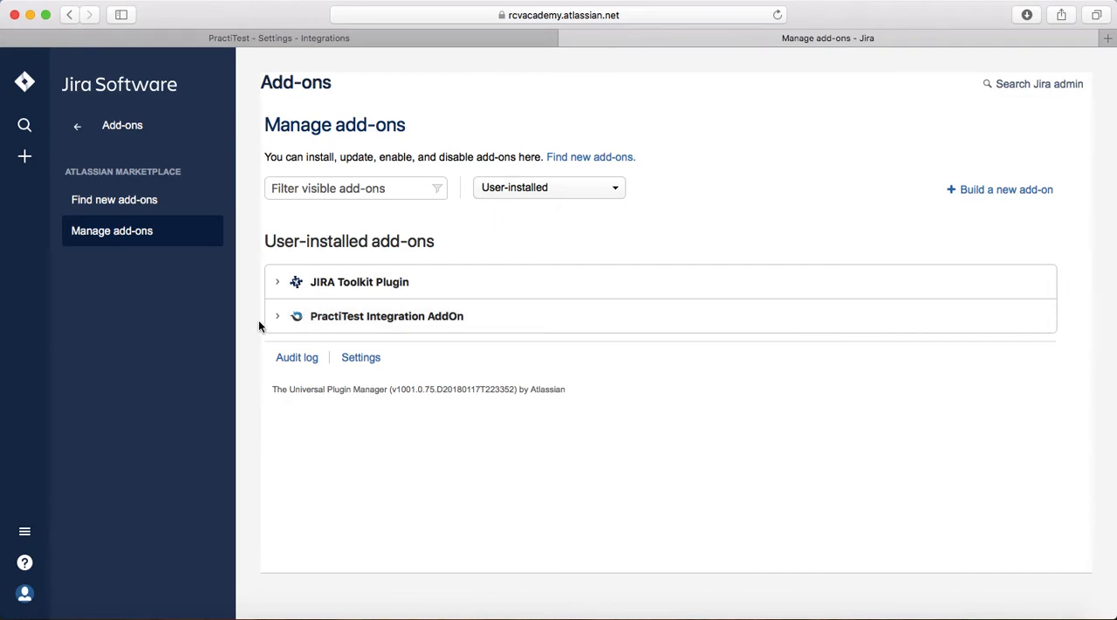
Expand PractiTest Integration AddOn (version 1.1.3-AC) and launch its Configure page
left_click(388, 316)
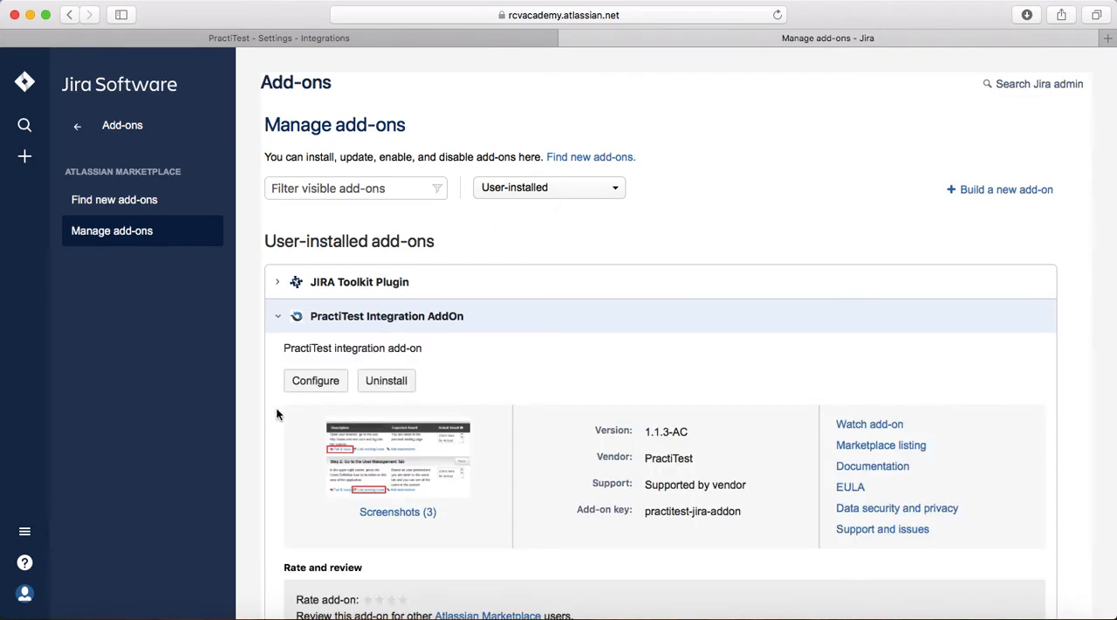
left_click(314, 380)
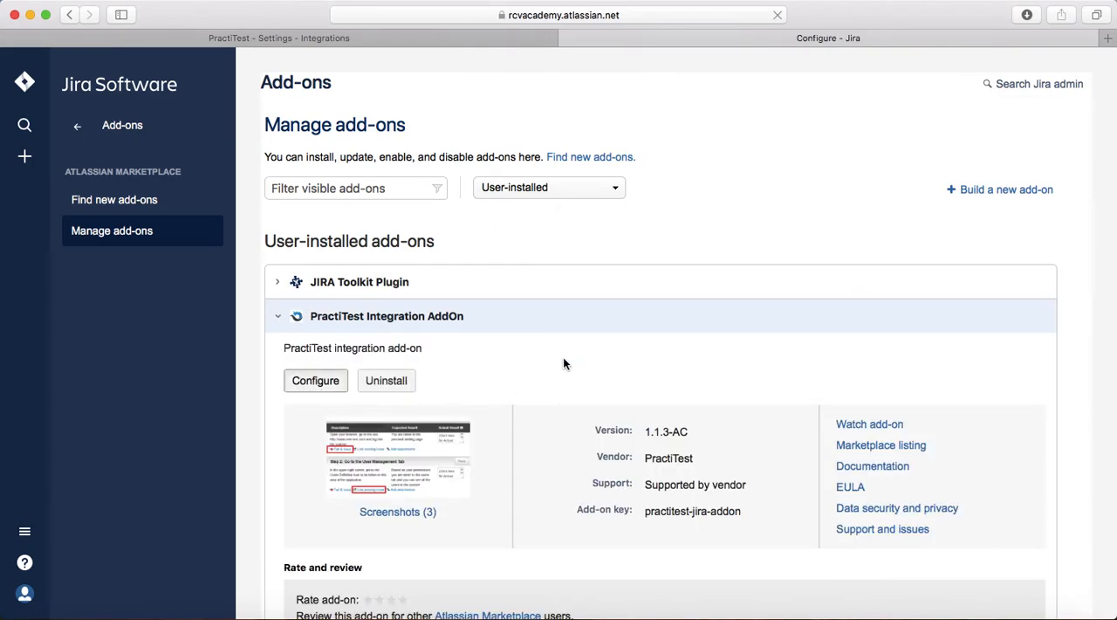
left_click(314, 380)
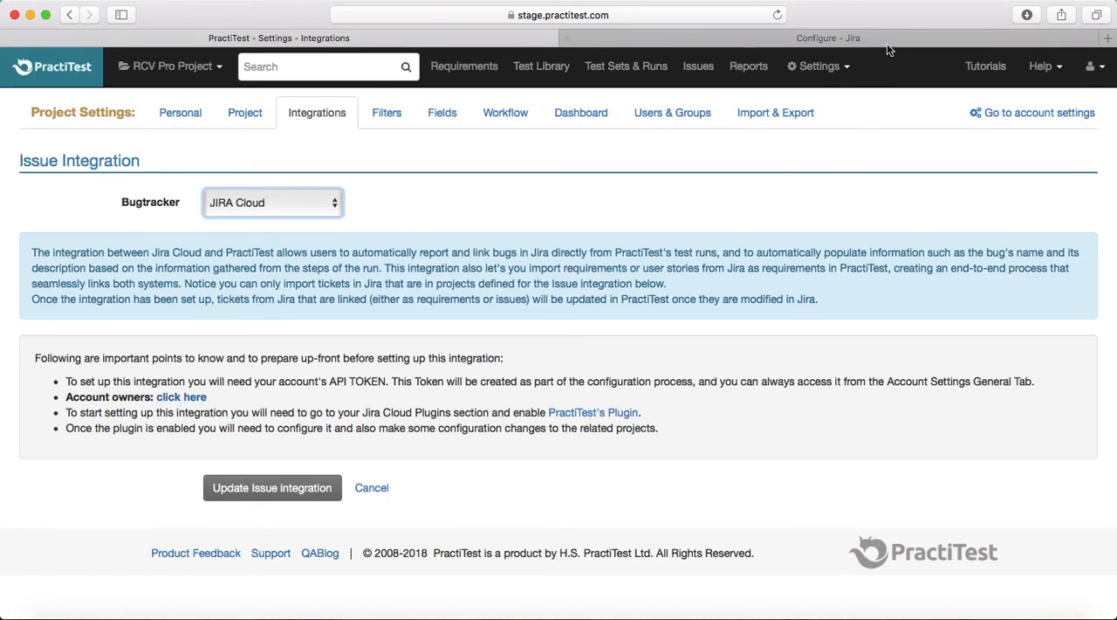
Bring up the Configure PractiTest for JIRA page with its empty API Token field
left_click(827, 39)
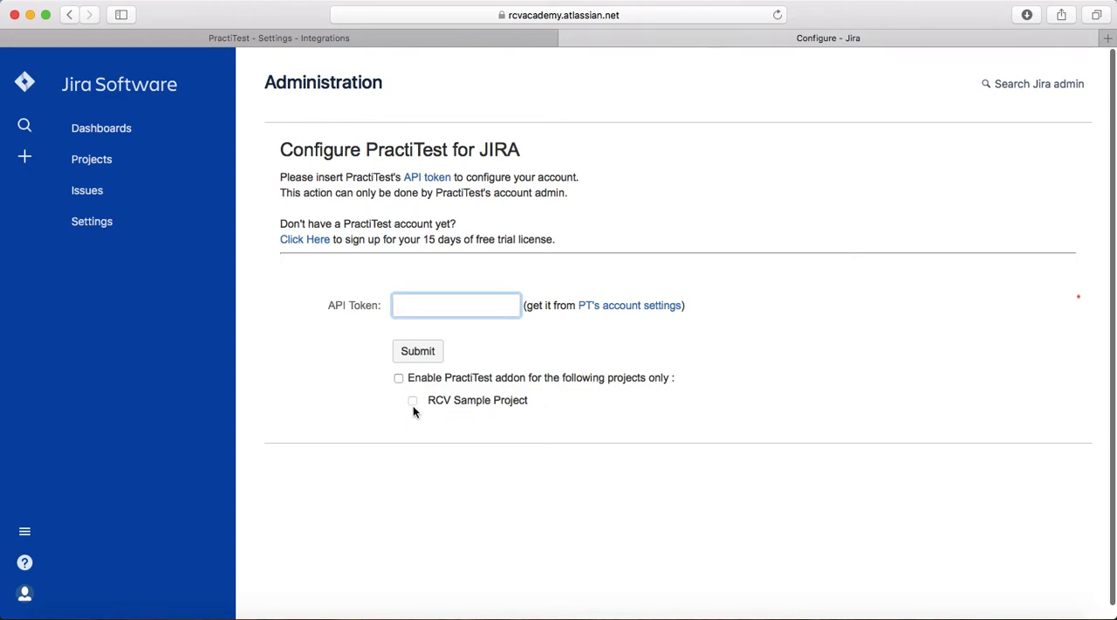
mouse_move(492, 461)
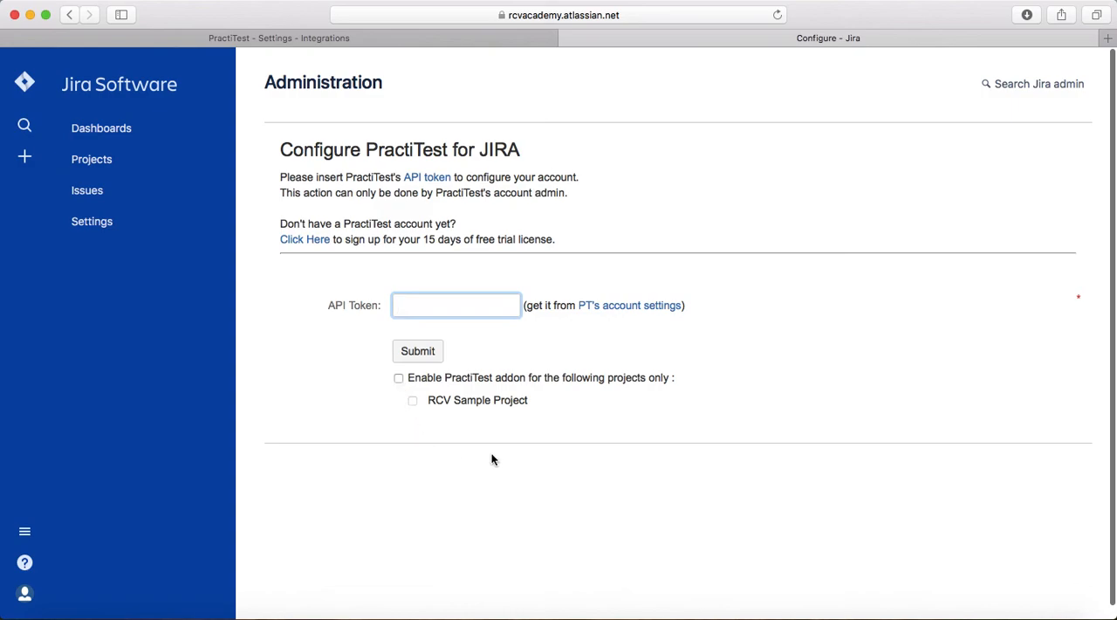
mouse_move(527, 458)
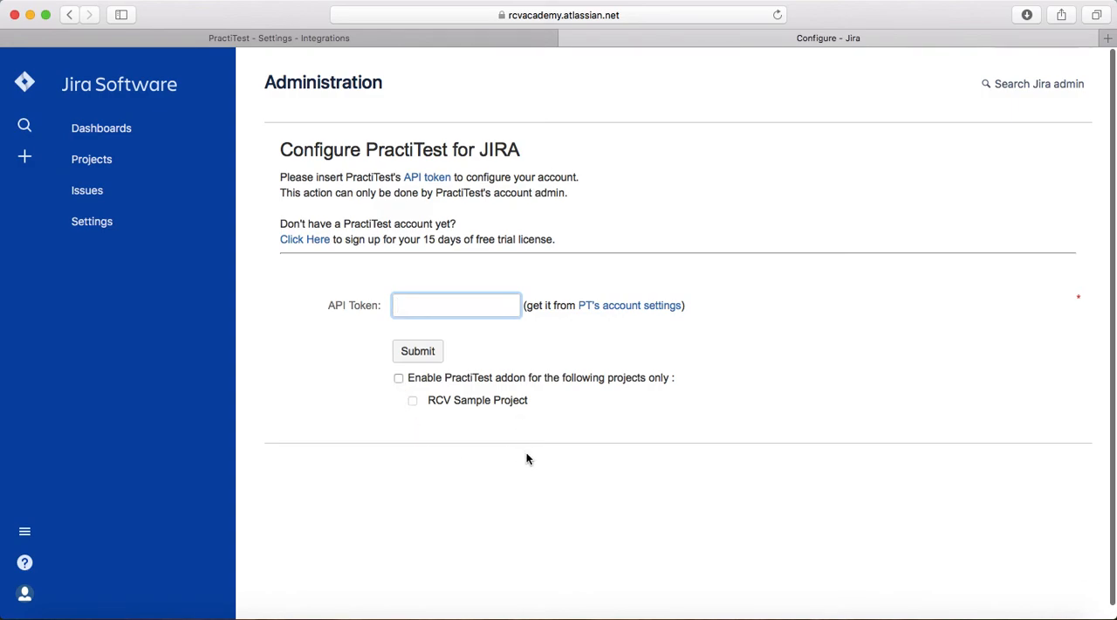
mouse_move(471, 292)
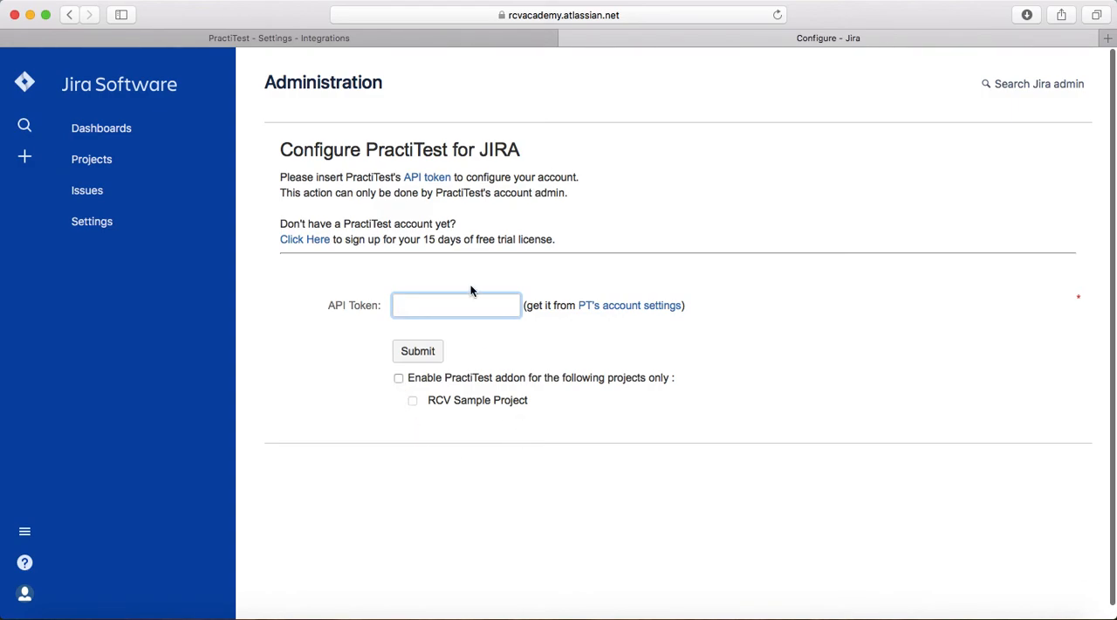
mouse_move(583, 426)
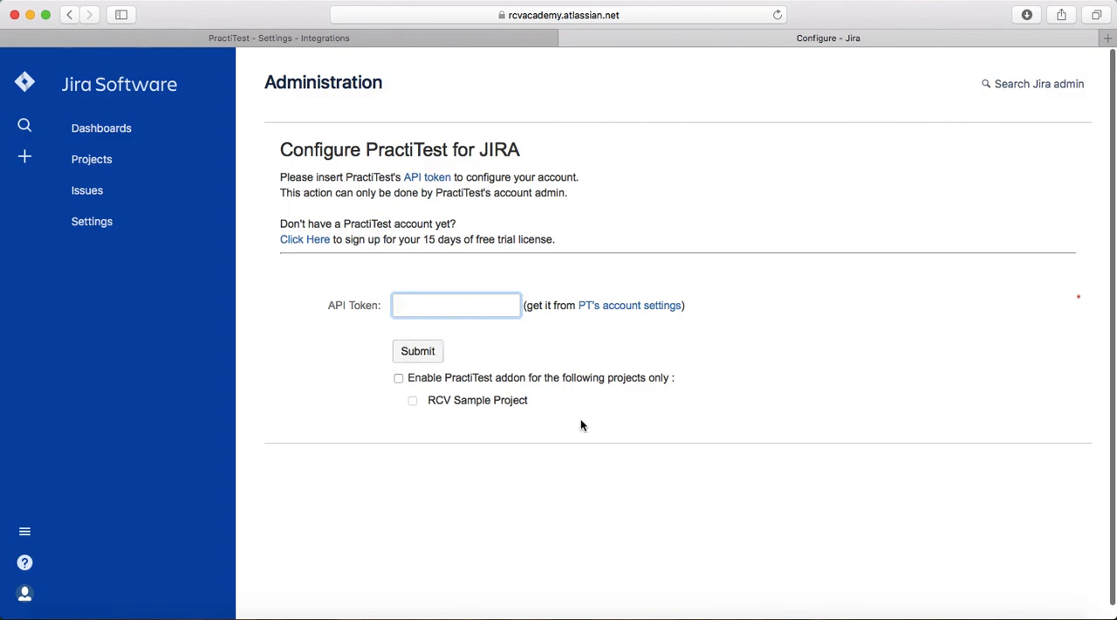